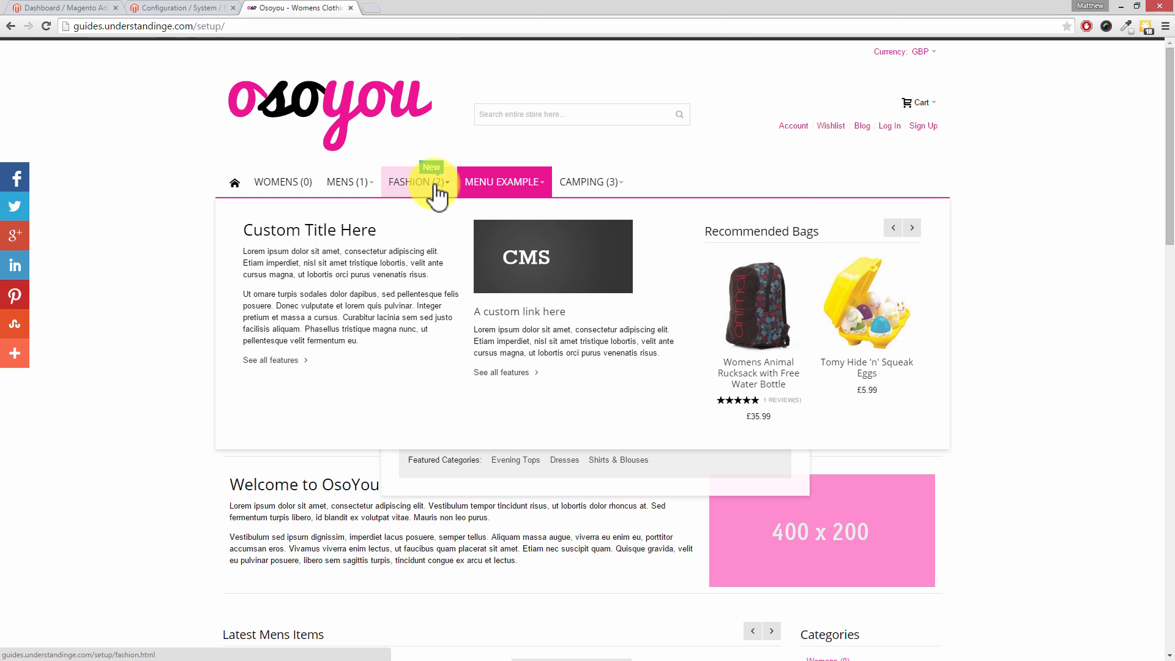
Click into the current page and scroll down through it
{"action": "left_click", "coordinate": [416, 182]}
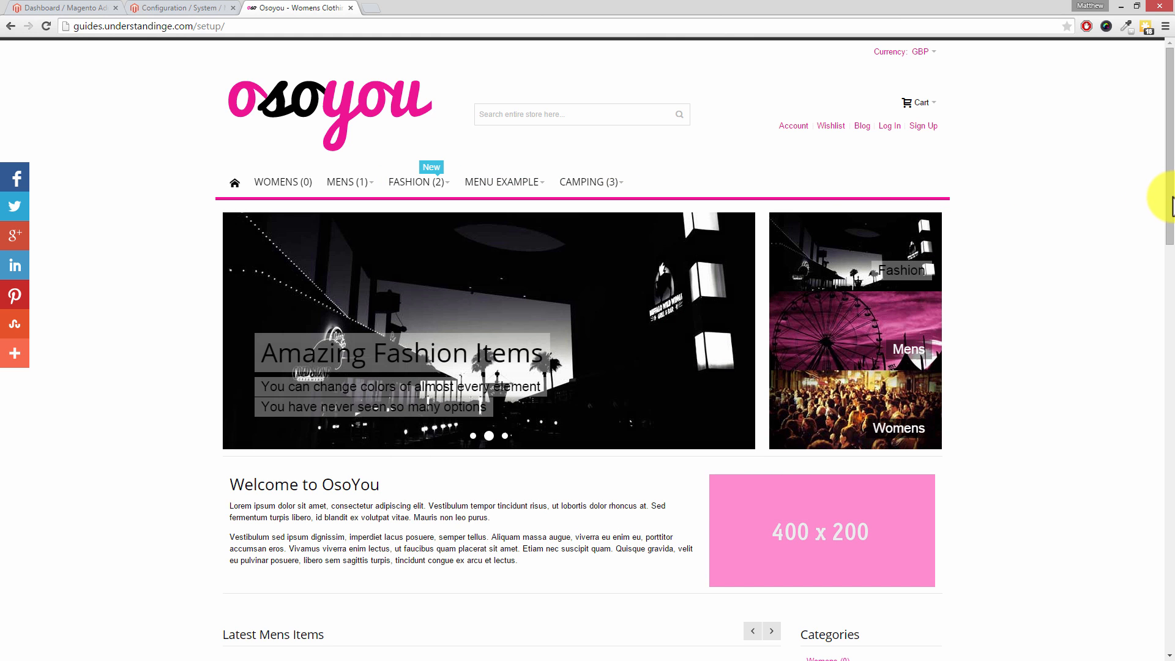
{"action": "scroll", "scroll_direction": "down", "scroll_amount": 3}
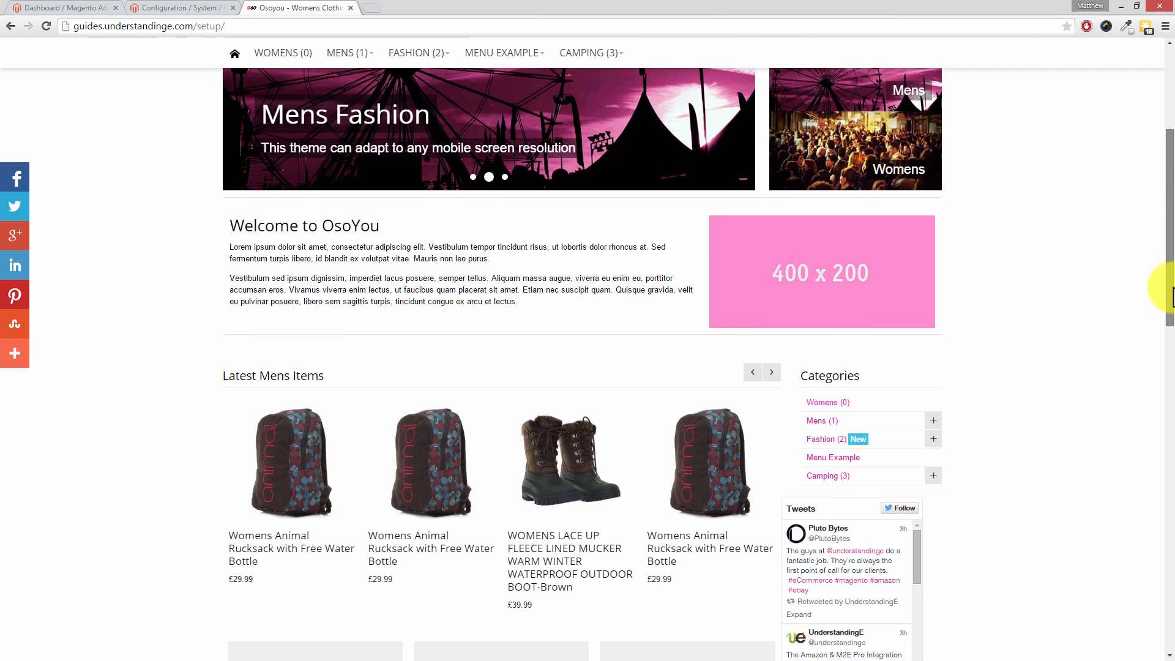
{"action": "scroll", "scroll_direction": "down", "scroll_amount": 3}
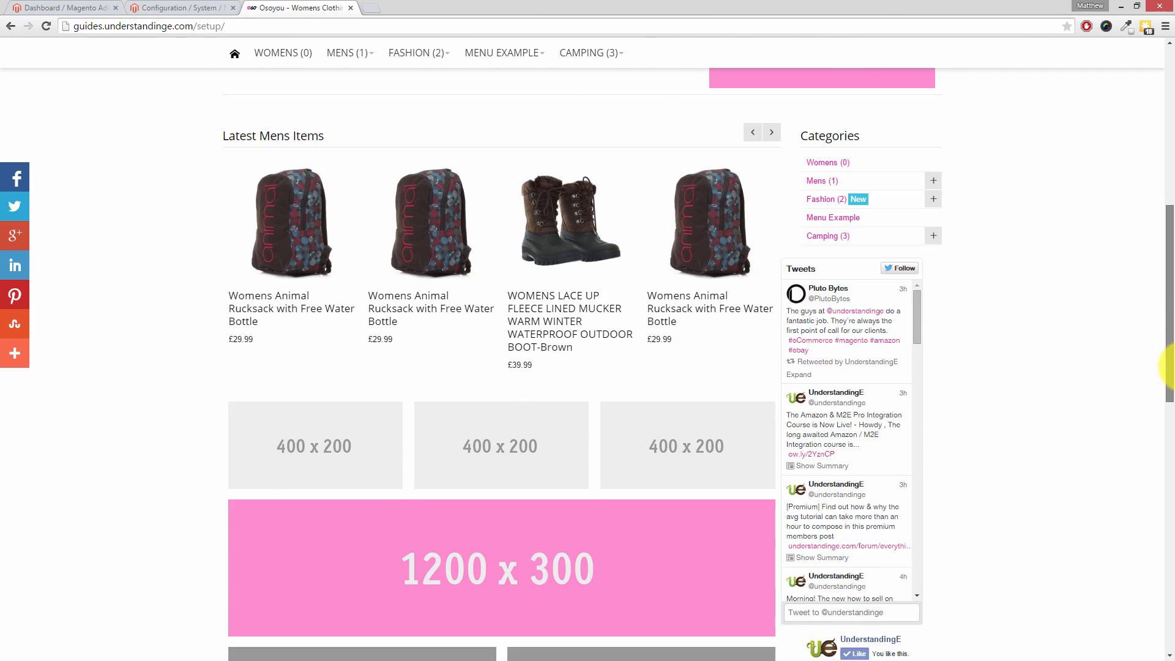
{"action": "scroll", "scroll_direction": "down", "scroll_amount": 3}
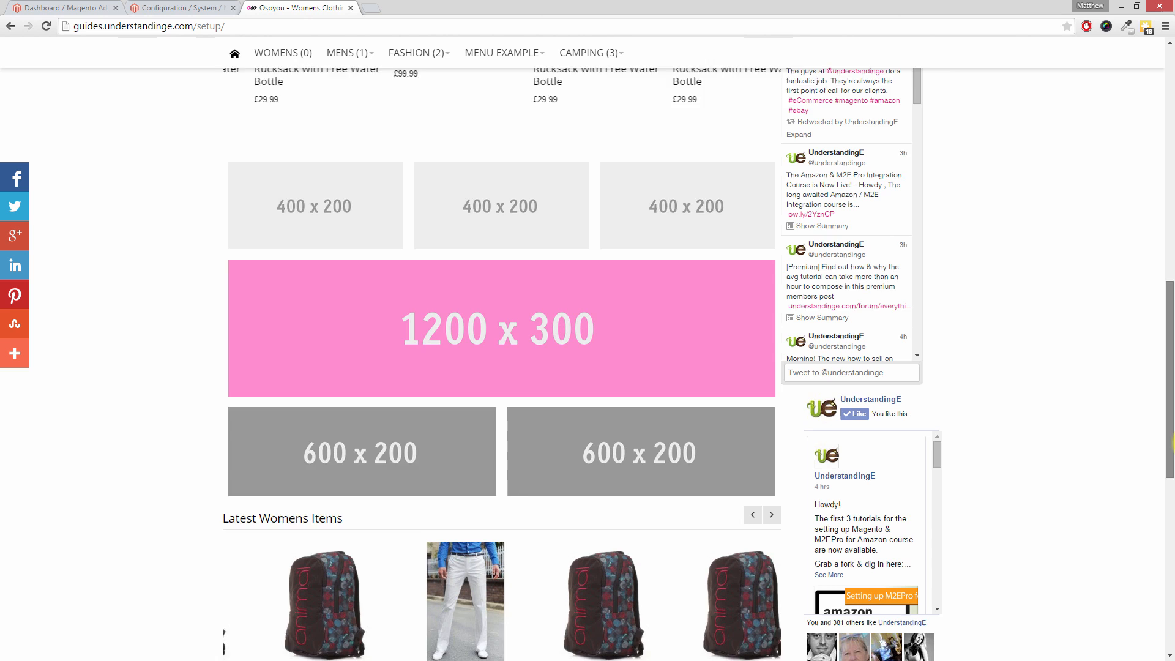
{"action": "scroll", "scroll_direction": "down", "scroll_amount": 3}
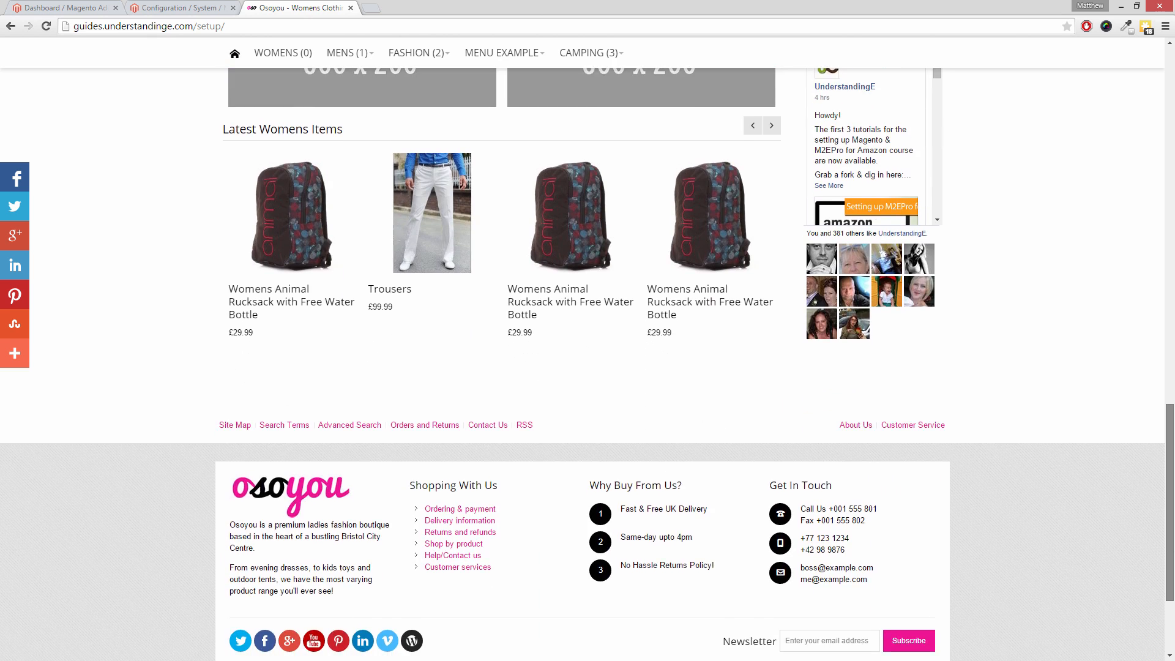
{"action": "scroll", "scroll_direction": "down", "scroll_amount": 3}
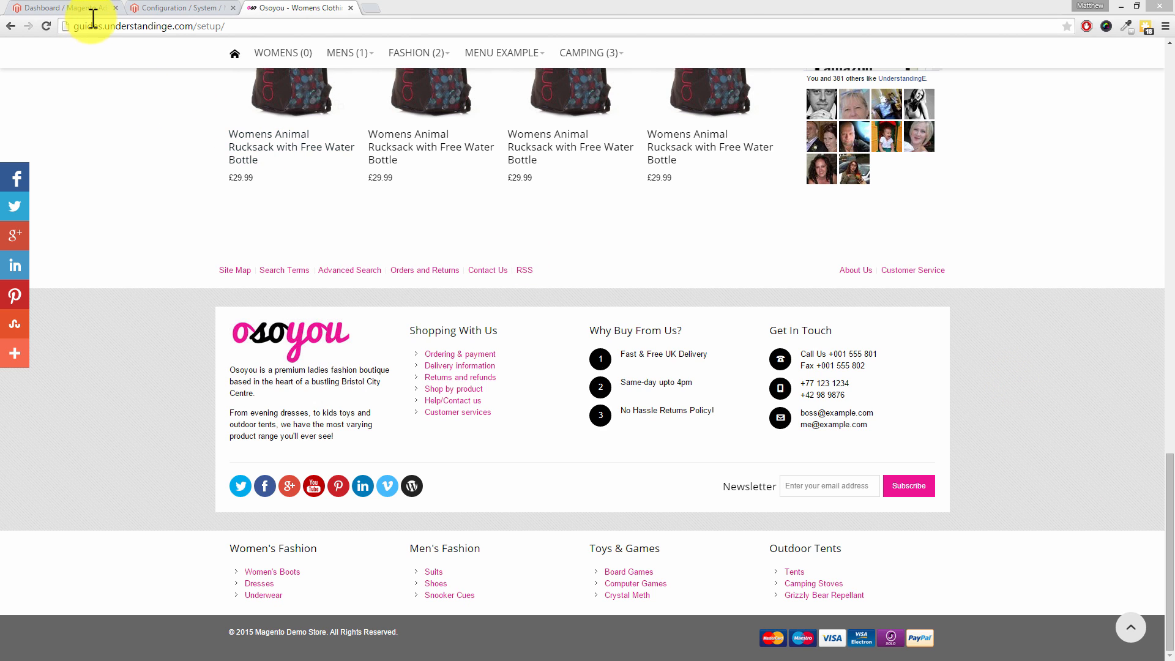
From the admin dashboard, open System > Configuration and the General Design section
{"action": "left_click", "coordinate": [55, 8]}
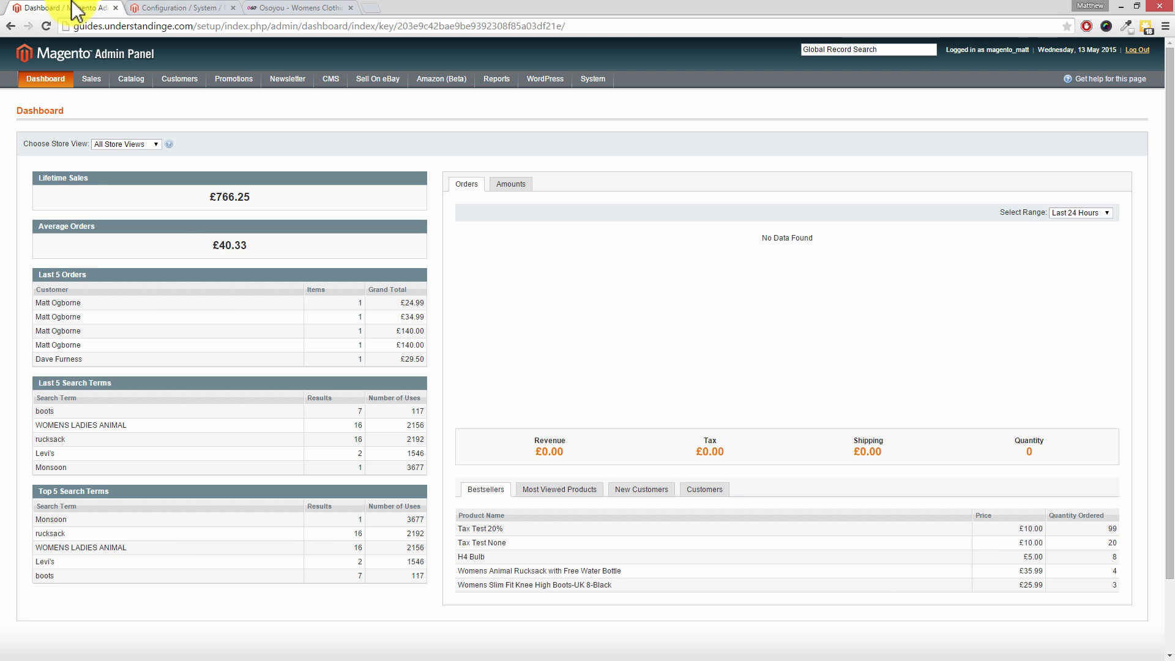
{"action": "left_click", "coordinate": [593, 79]}
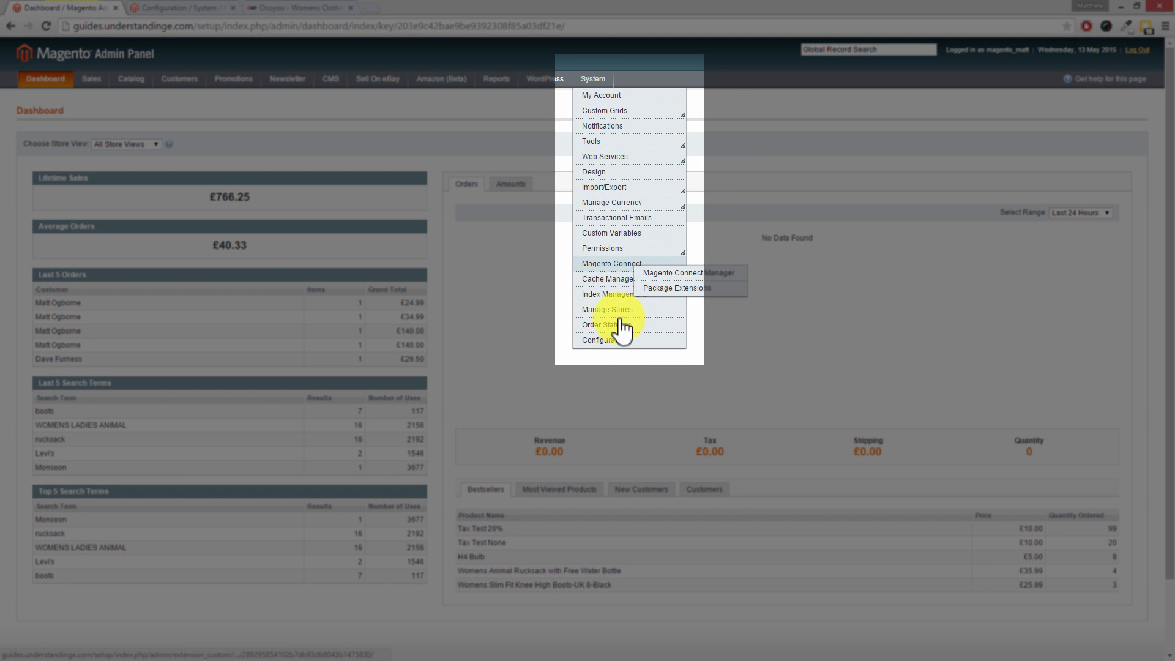
{"action": "left_click", "coordinate": [605, 339]}
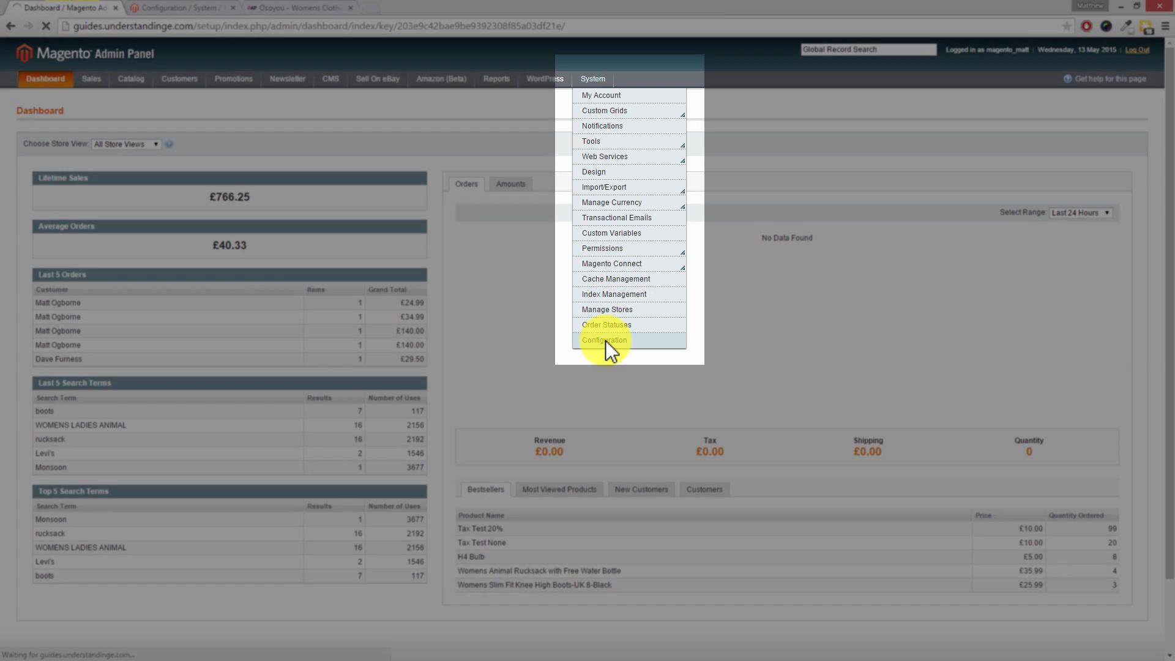
{"action": "left_click", "coordinate": [605, 340]}
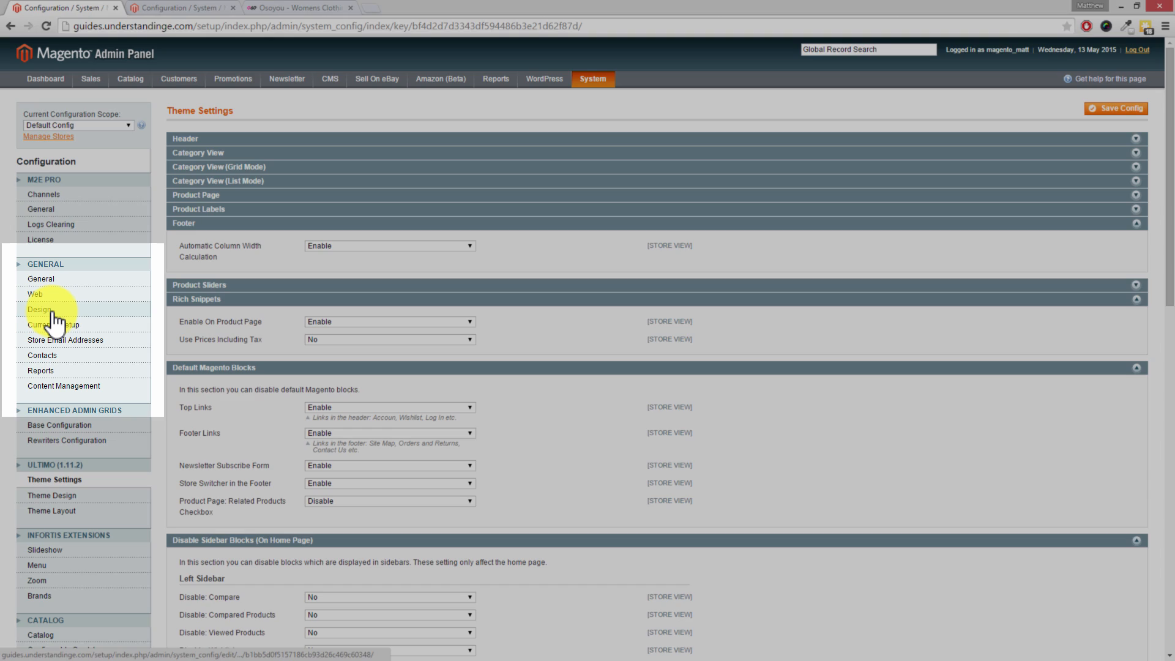
{"action": "left_click", "coordinate": [33, 309]}
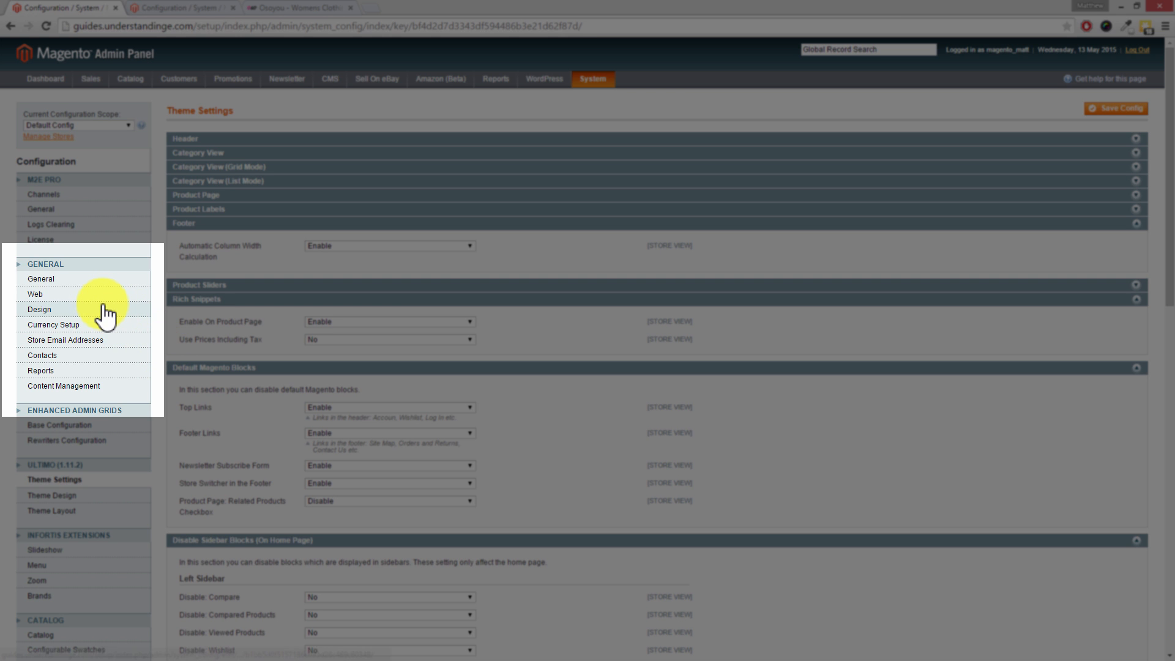
{"action": "left_click", "coordinate": [39, 310]}
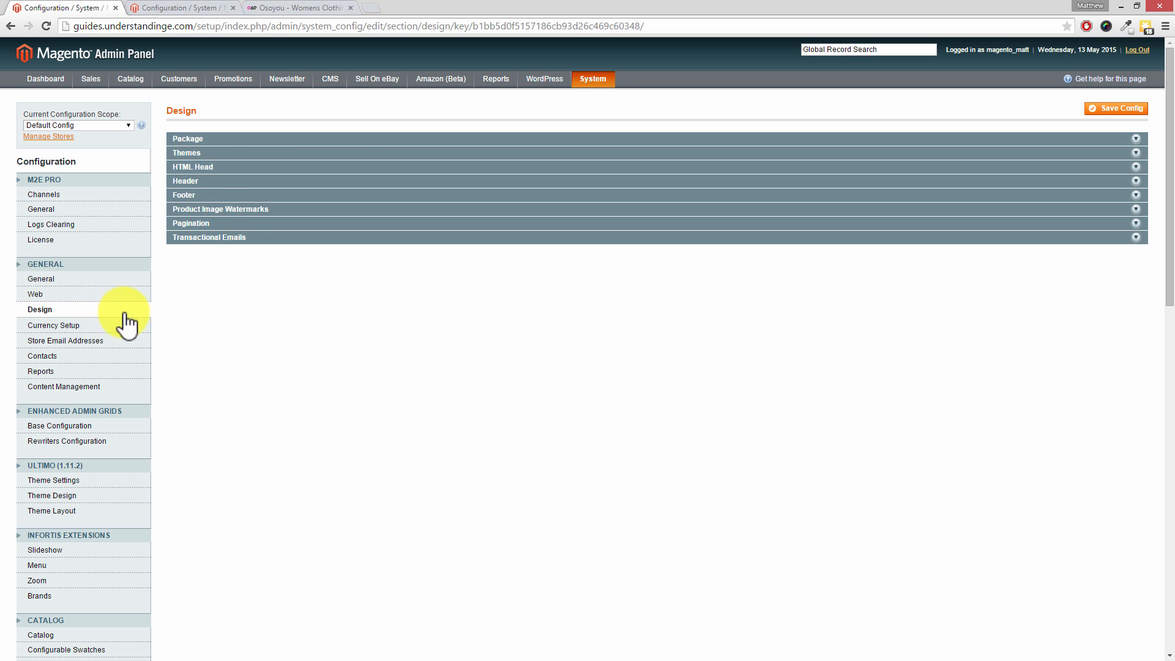
{"action": "mouse_move", "coordinate": [267, 211]}
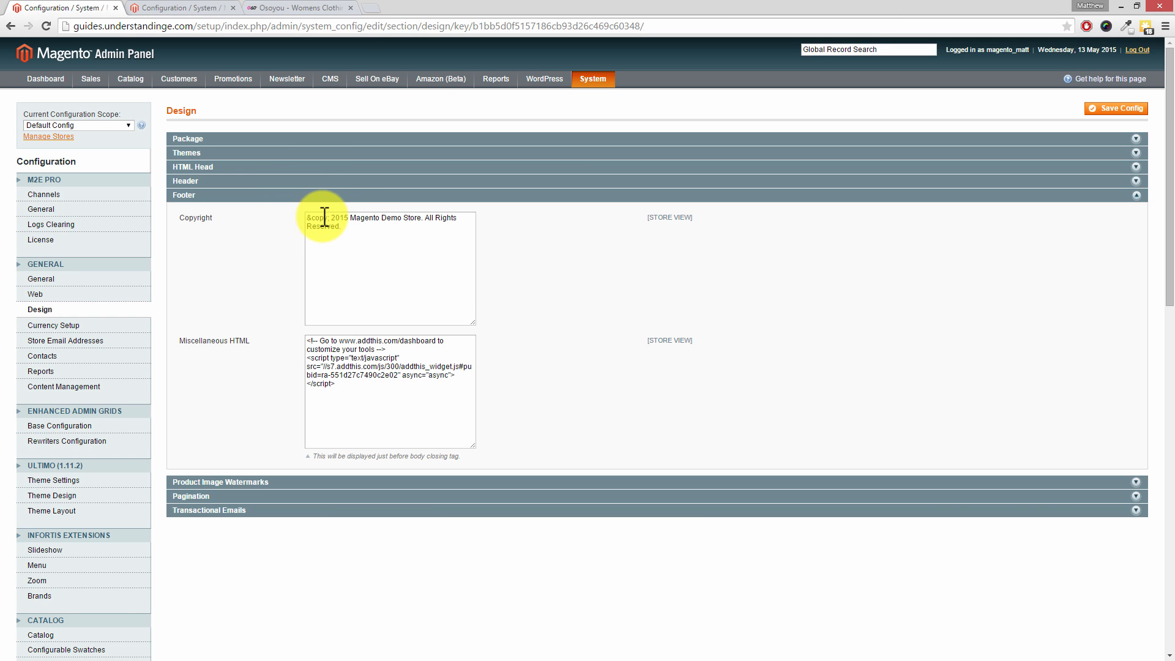
Replace the demo copyright with Osoyou 2012-2015 HTML linking Home, Privacy Policy, Contact Us
{"action": "triple_click", "coordinate": [339, 222]}
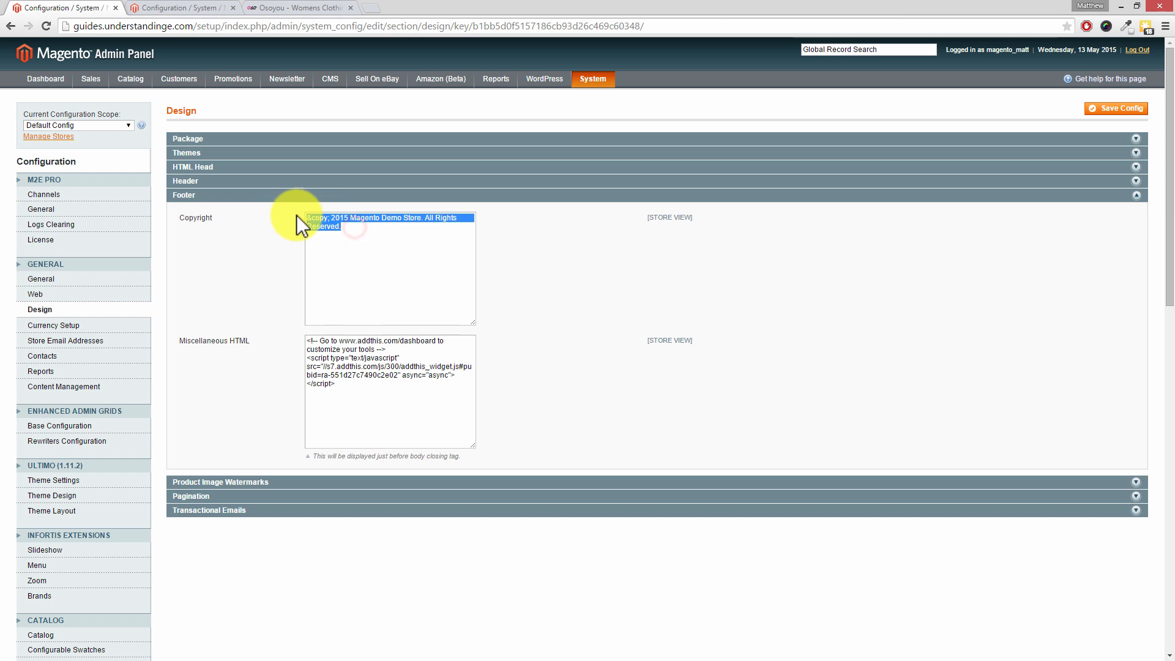
{"action": "key", "text": "Delete"}
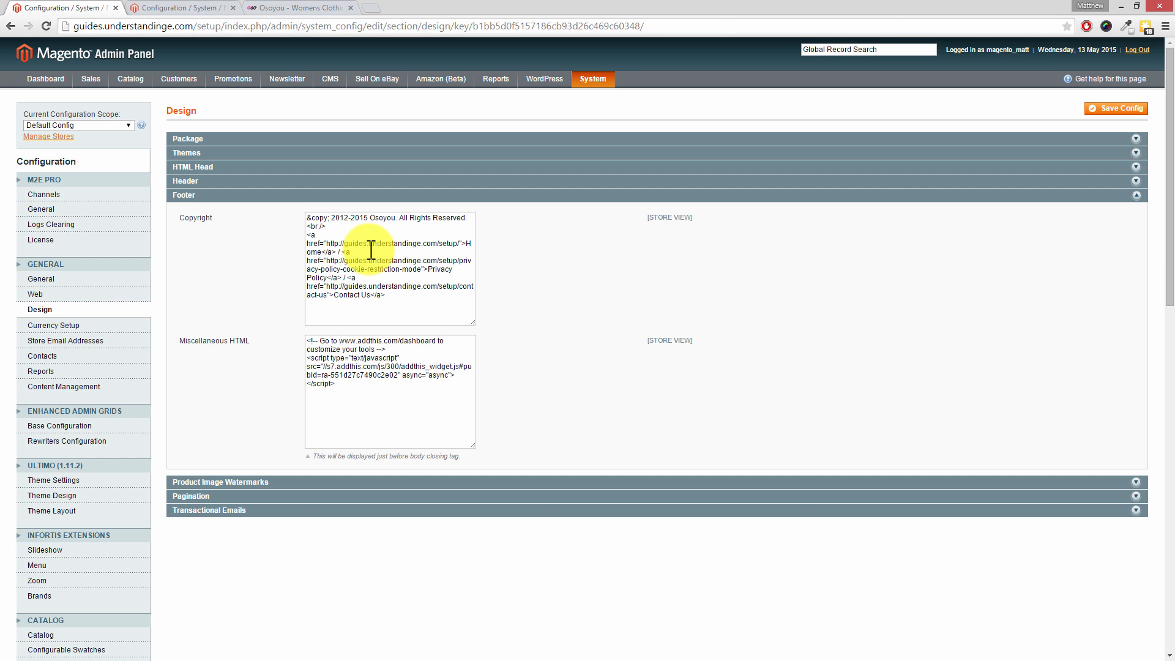
{"action": "mouse_move", "coordinate": [360, 232]}
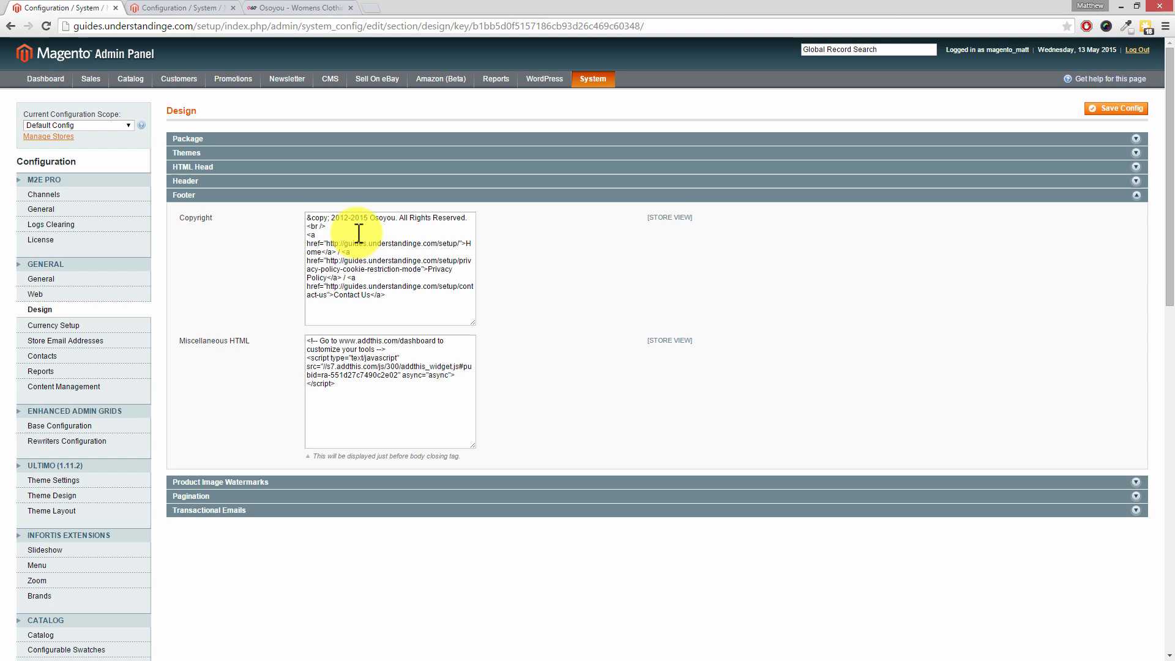
{"action": "left_click", "coordinate": [391, 296]}
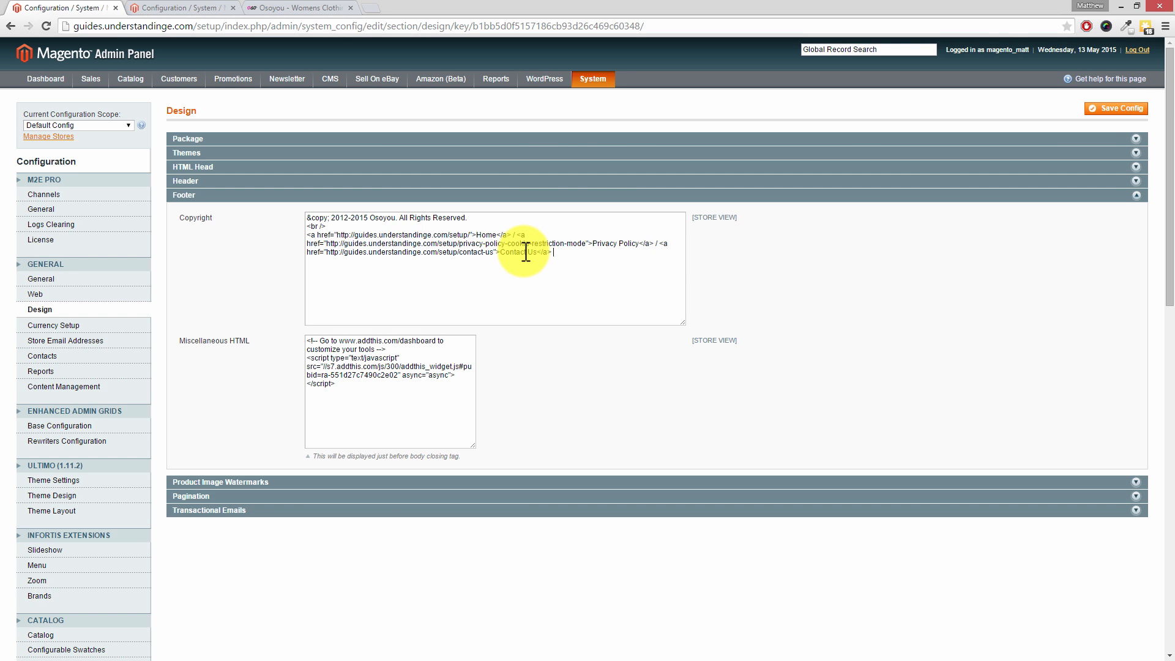
Save Config until 'The configuration has been saved.' appears
{"action": "left_click", "coordinate": [1116, 109]}
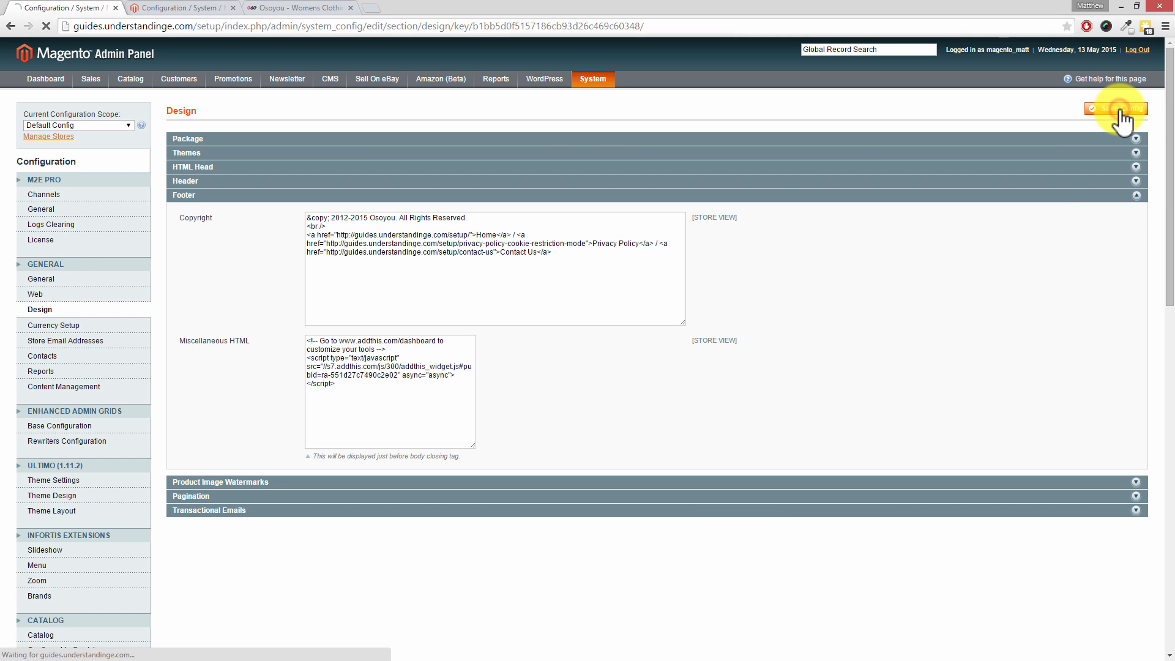
{"action": "left_click", "coordinate": [1117, 109]}
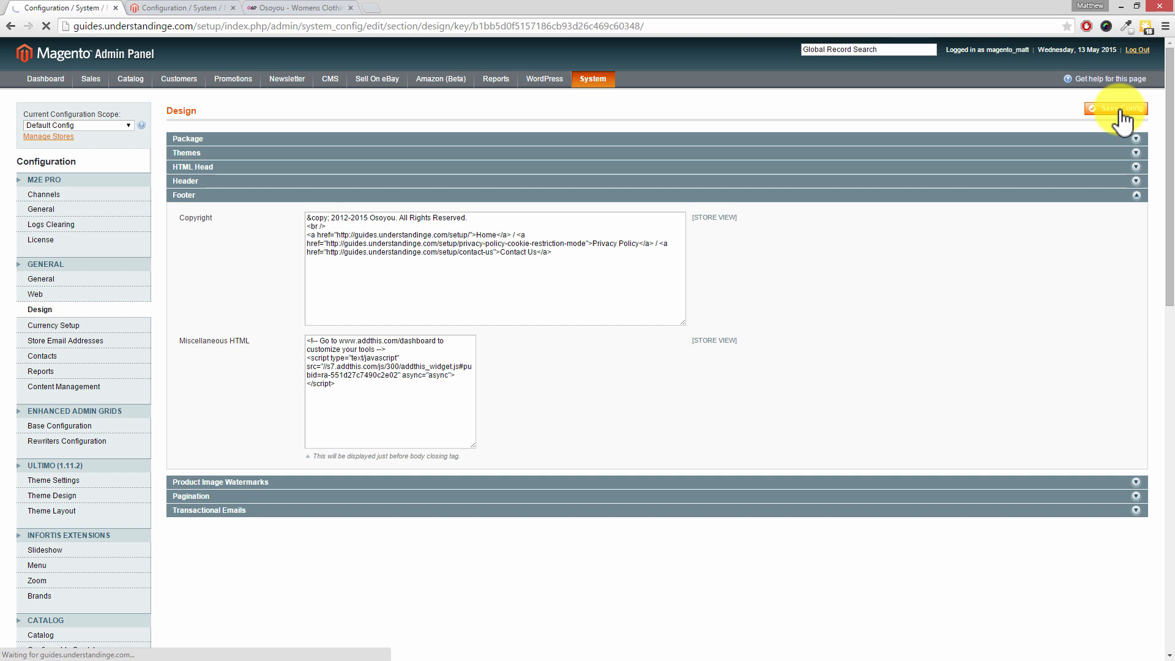
{"action": "left_click", "coordinate": [1115, 109]}
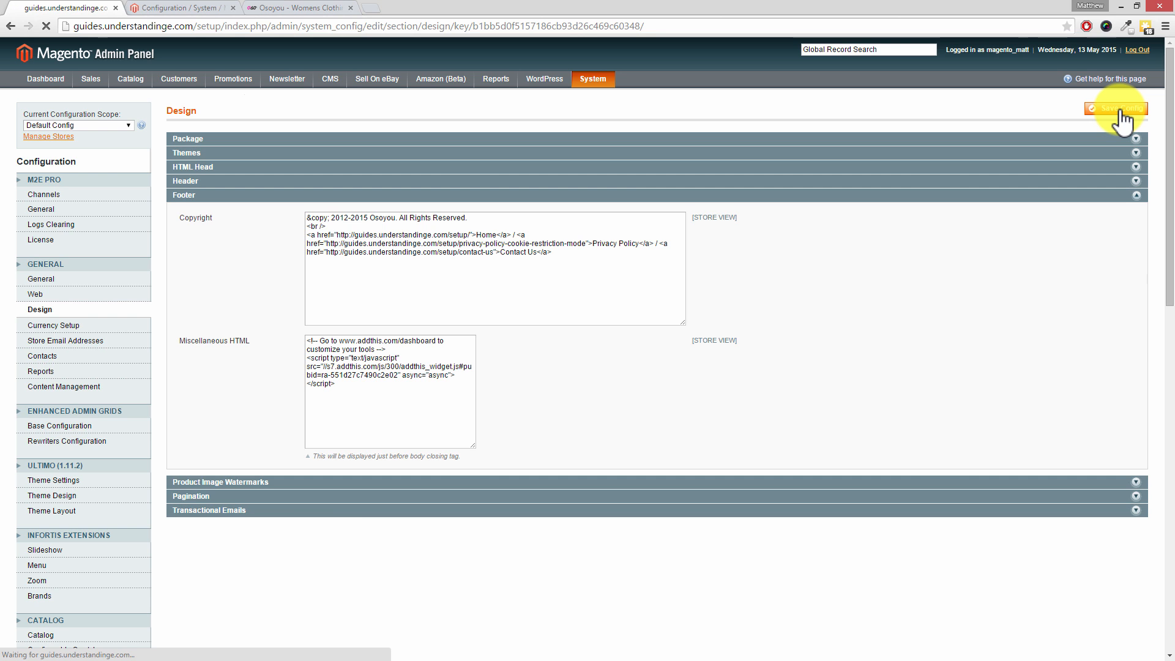
{"action": "left_click", "coordinate": [1117, 108]}
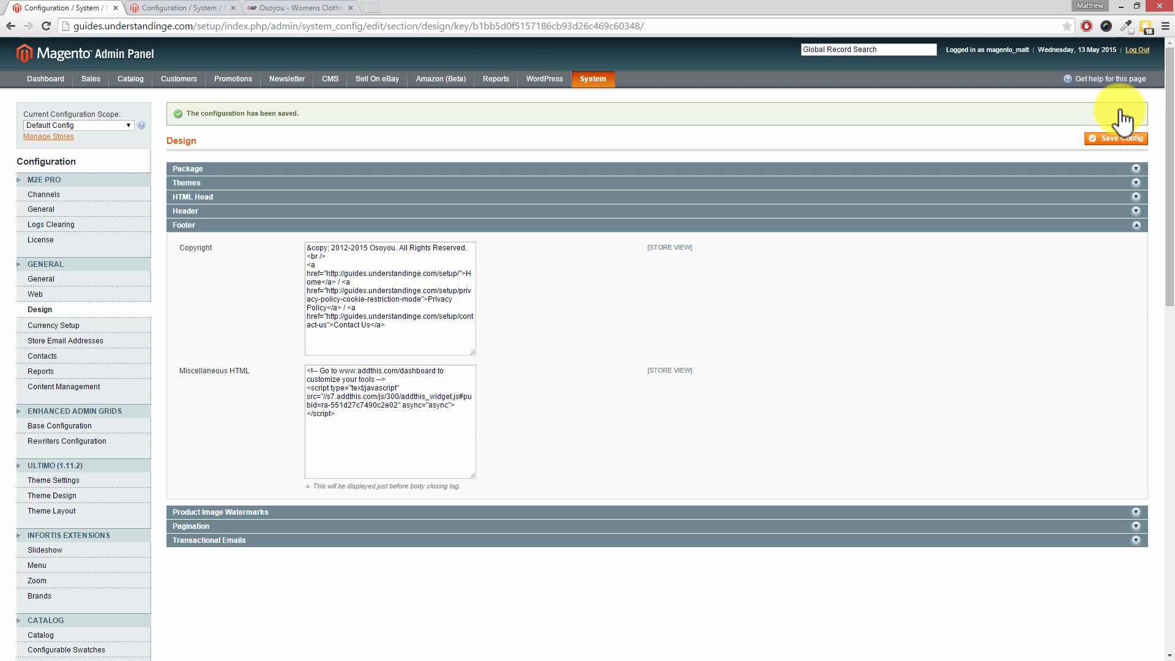
{"action": "mouse_move", "coordinate": [646, 108]}
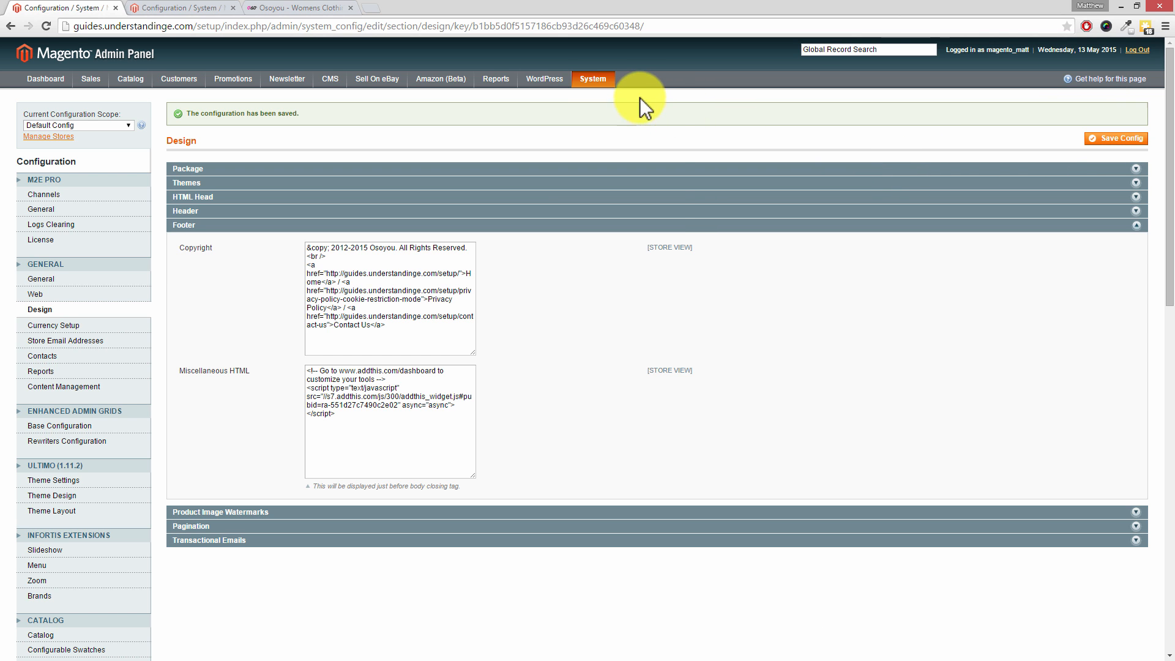
In Cache Management, select all cache types and submit the Refresh action
{"action": "left_click", "coordinate": [593, 78]}
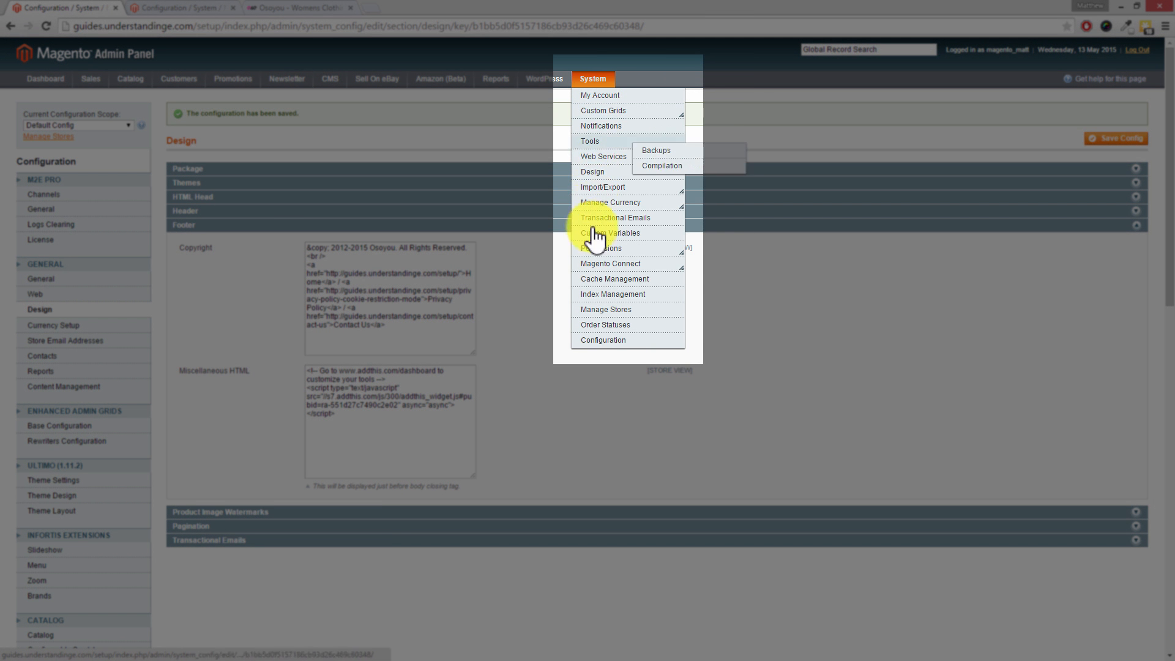
{"action": "left_click", "coordinate": [614, 279]}
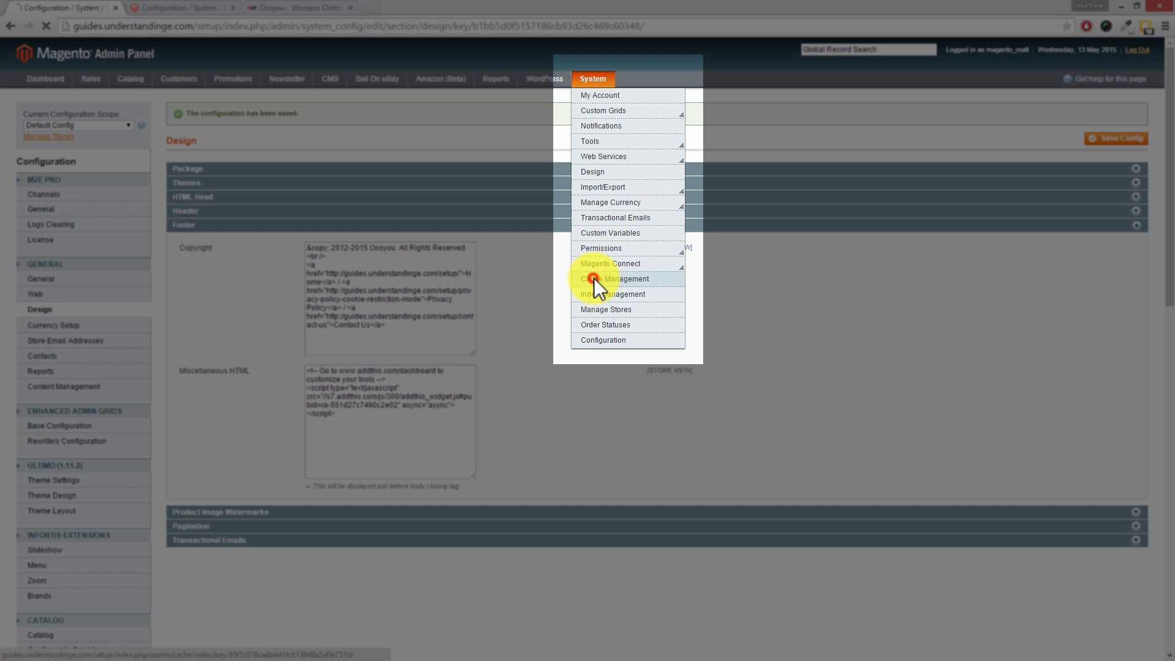
{"action": "left_click", "coordinate": [615, 278]}
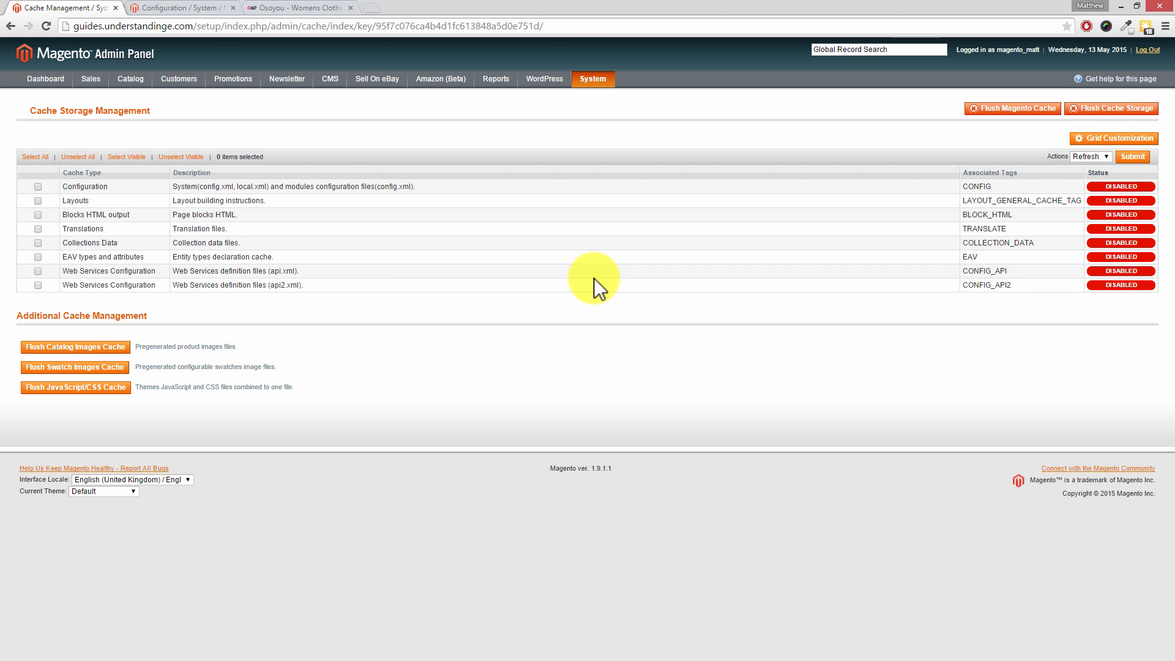
{"action": "mouse_move", "coordinate": [37, 162]}
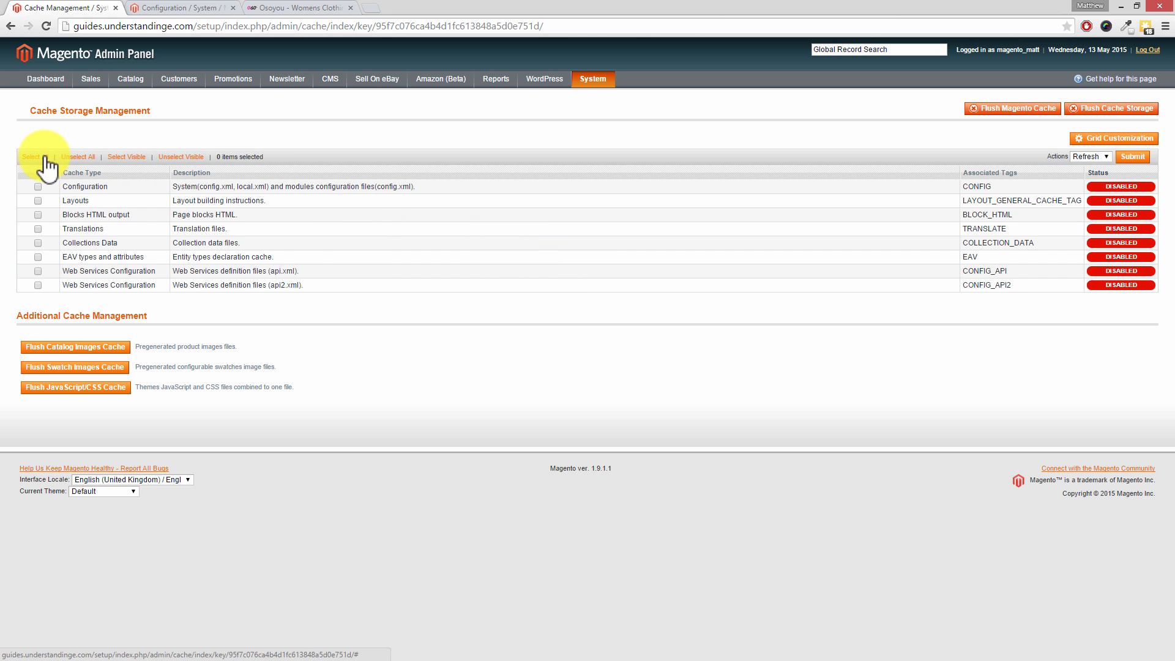
{"action": "left_click", "coordinate": [30, 157]}
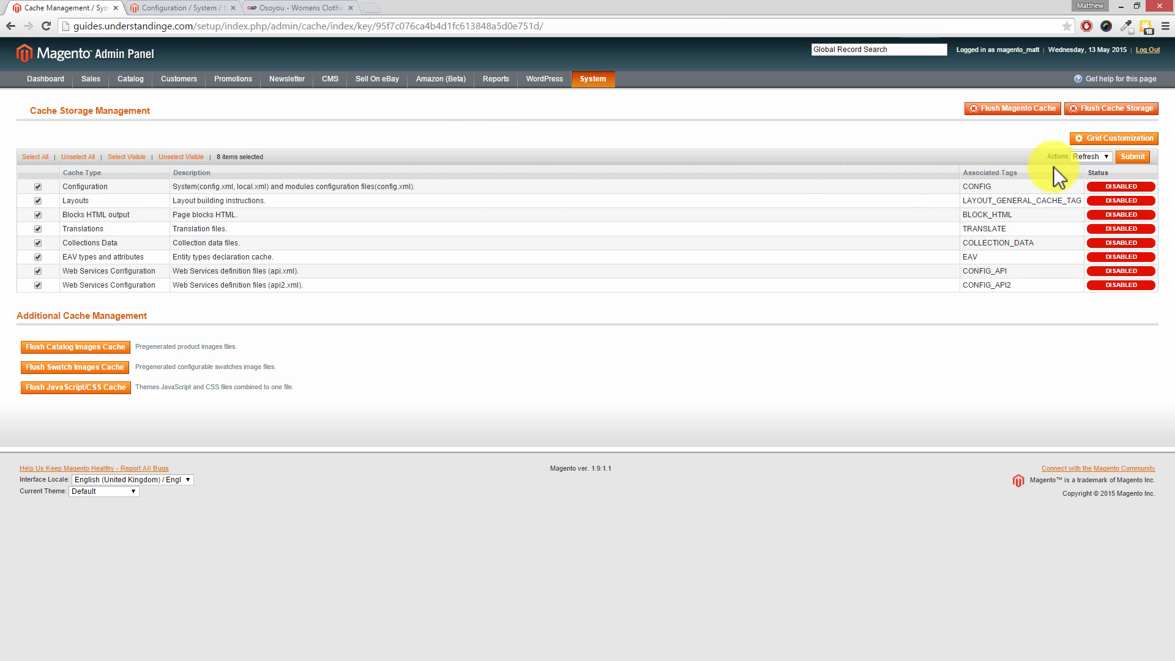
{"action": "left_click", "coordinate": [1133, 157]}
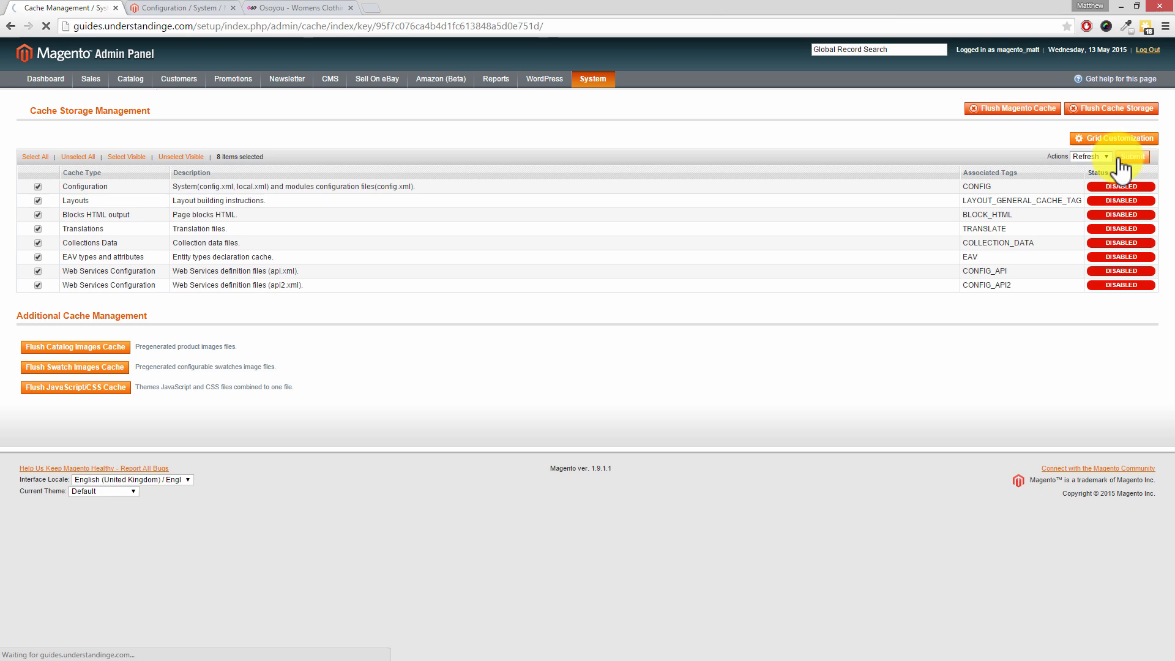
{"action": "left_click", "coordinate": [1135, 156]}
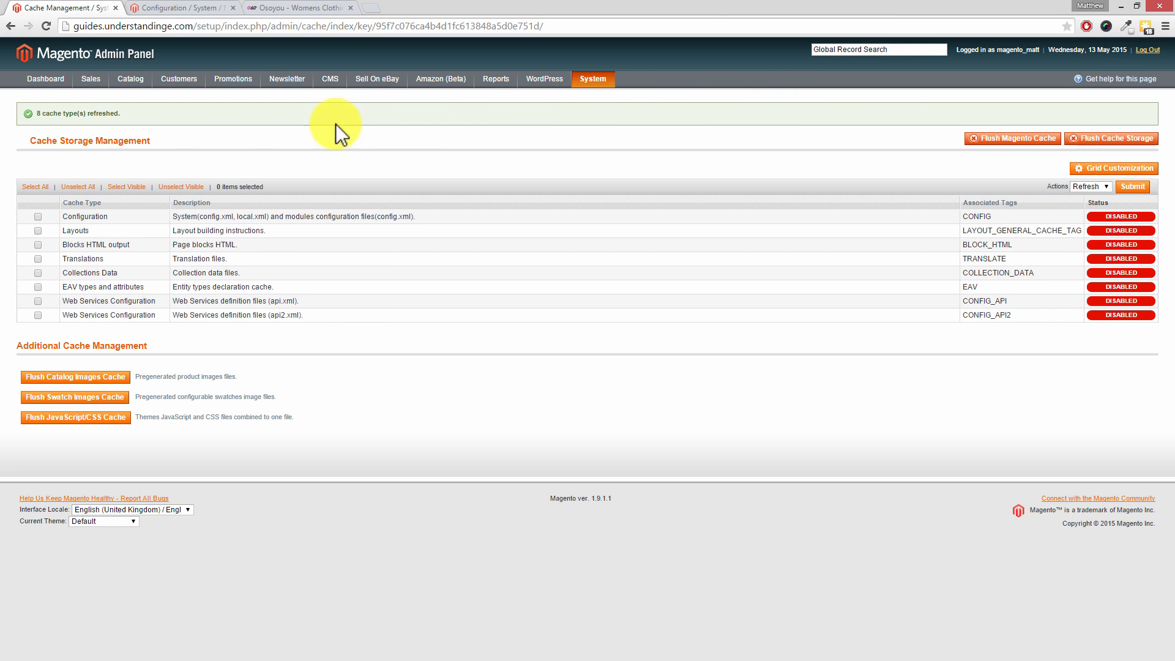
{"action": "mouse_move", "coordinate": [267, 82]}
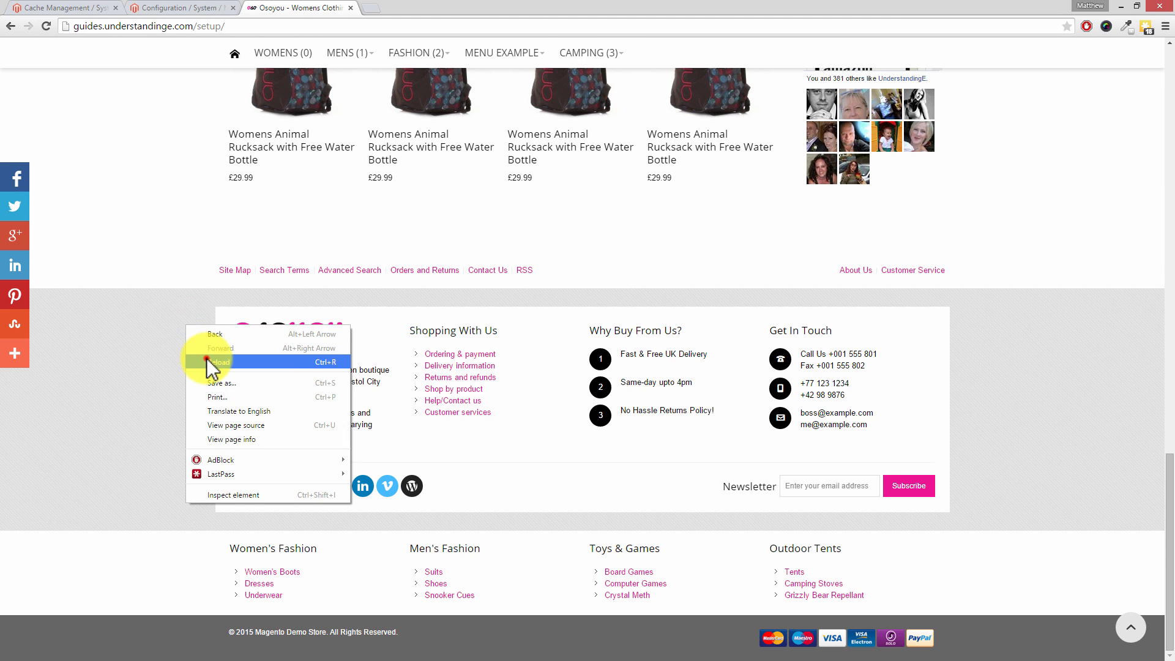
Reload the Osoyou store page and scroll down to check the new footer copyright
{"action": "left_click", "coordinate": [219, 362]}
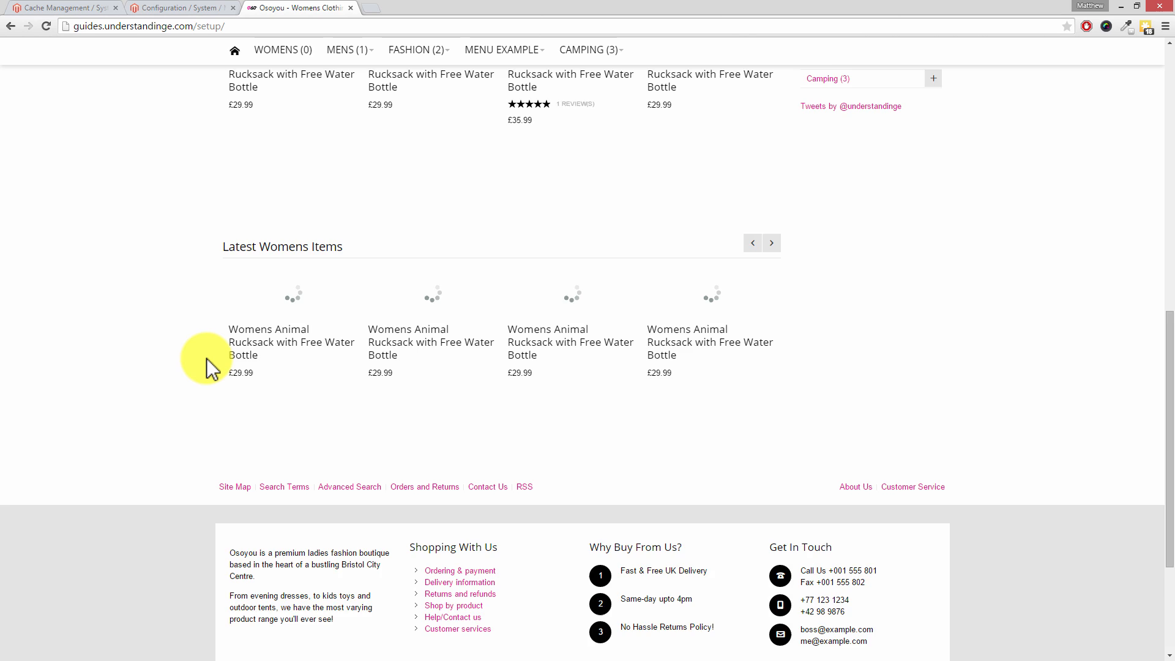
{"action": "scroll", "scroll_direction": "down", "scroll_amount": 3}
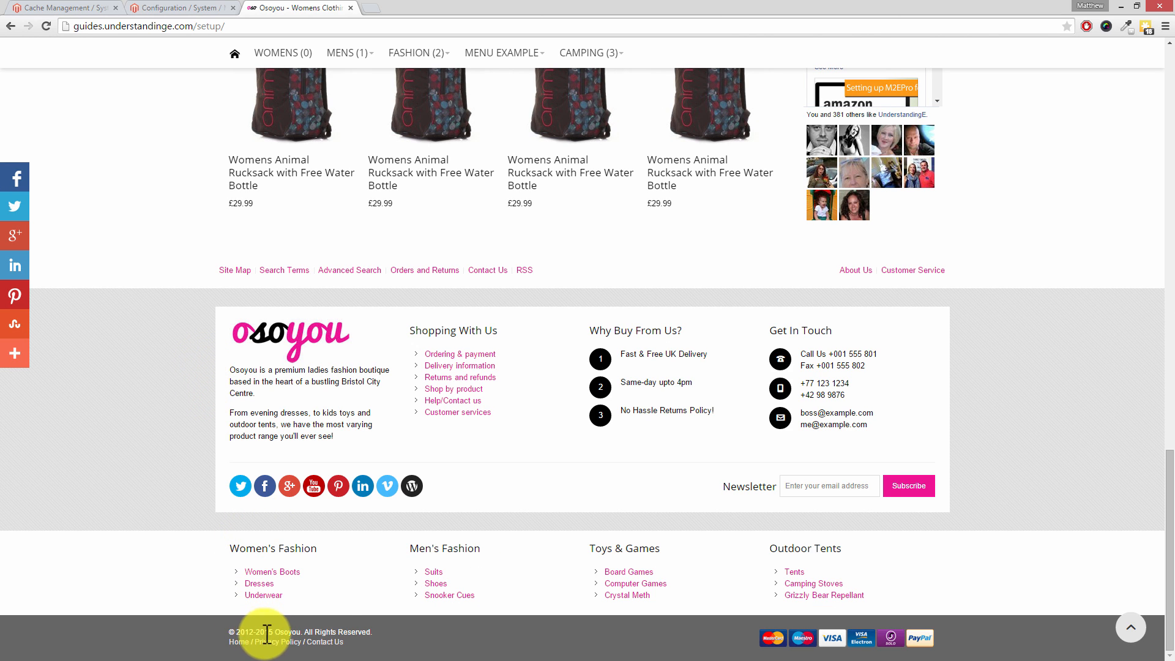
{"action": "mouse_move", "coordinate": [232, 631]}
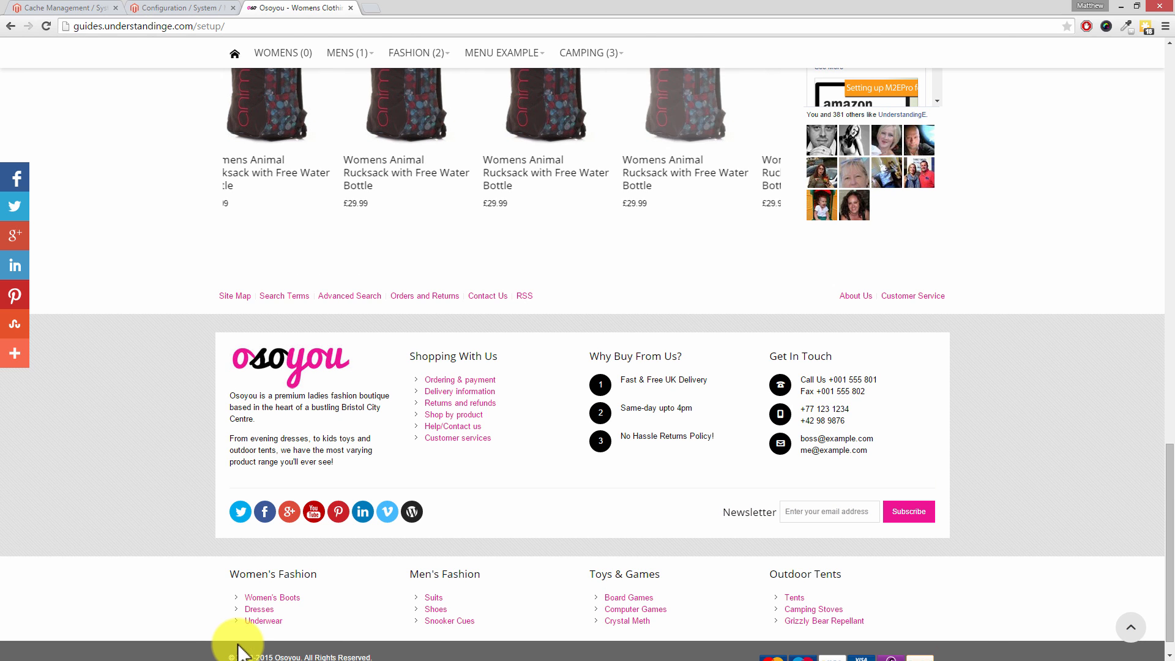
{"action": "scroll", "scroll_direction": "down", "scroll_amount": 3}
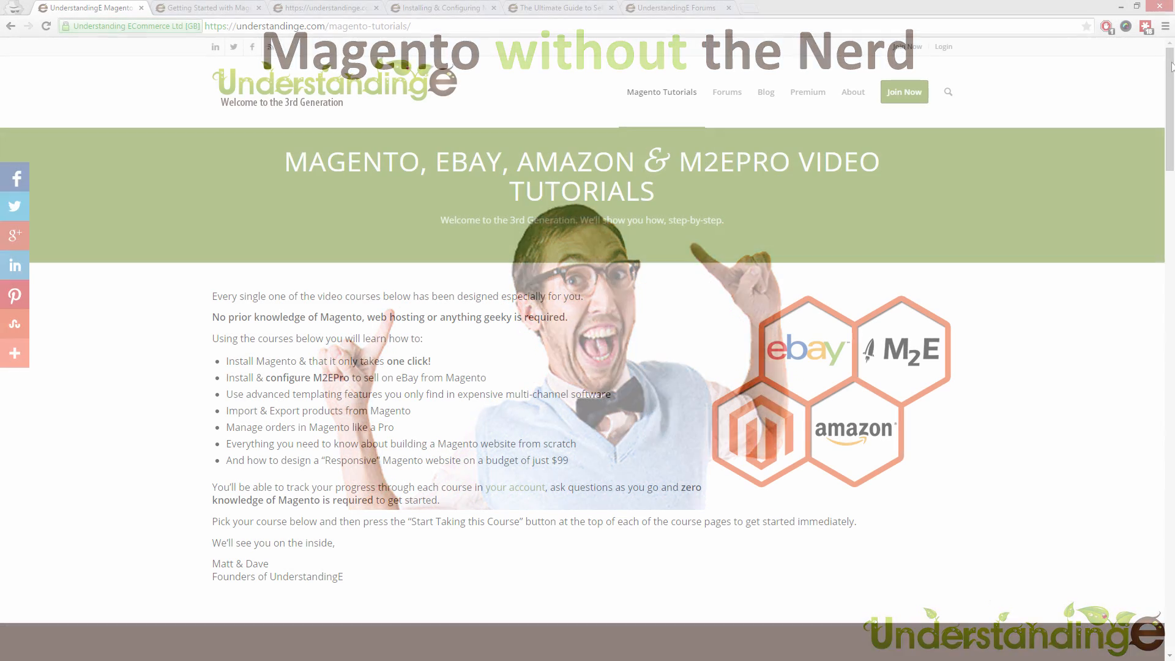
Scroll the Magento Tutorials page and view the Getting Started with Magento course
{"action": "scroll", "scroll_direction": "down", "scroll_amount": 3}
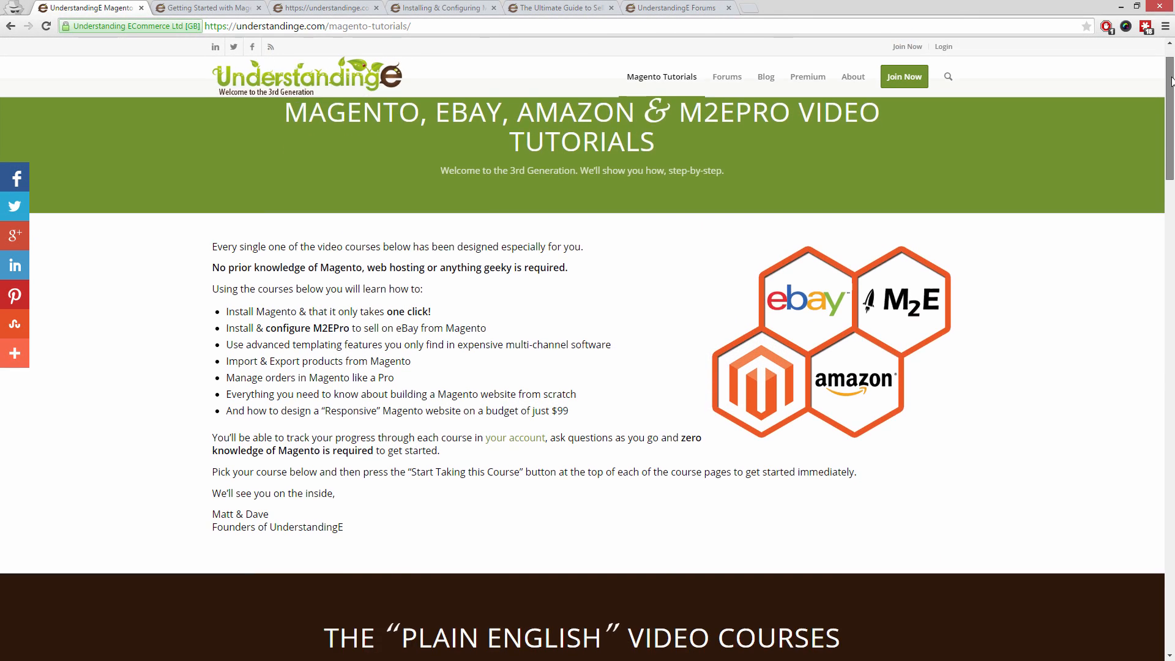
{"action": "scroll", "scroll_direction": "down", "scroll_amount": 3}
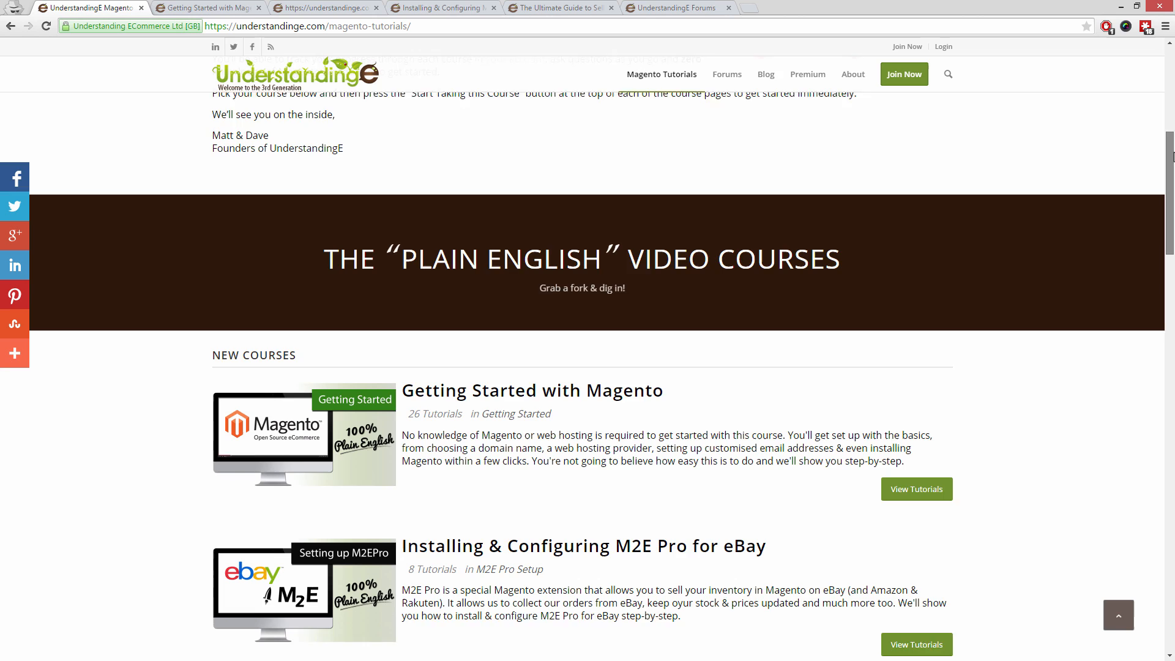
{"action": "scroll", "scroll_direction": "down", "scroll_amount": 3}
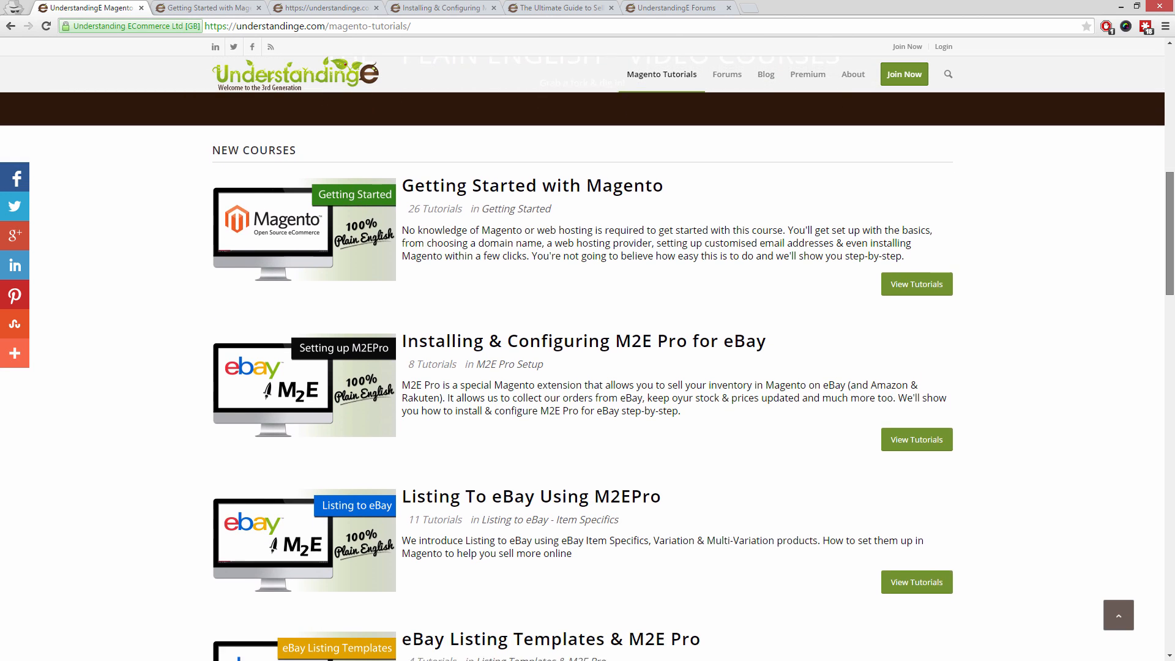
{"action": "scroll", "scroll_direction": "down", "scroll_amount": 3}
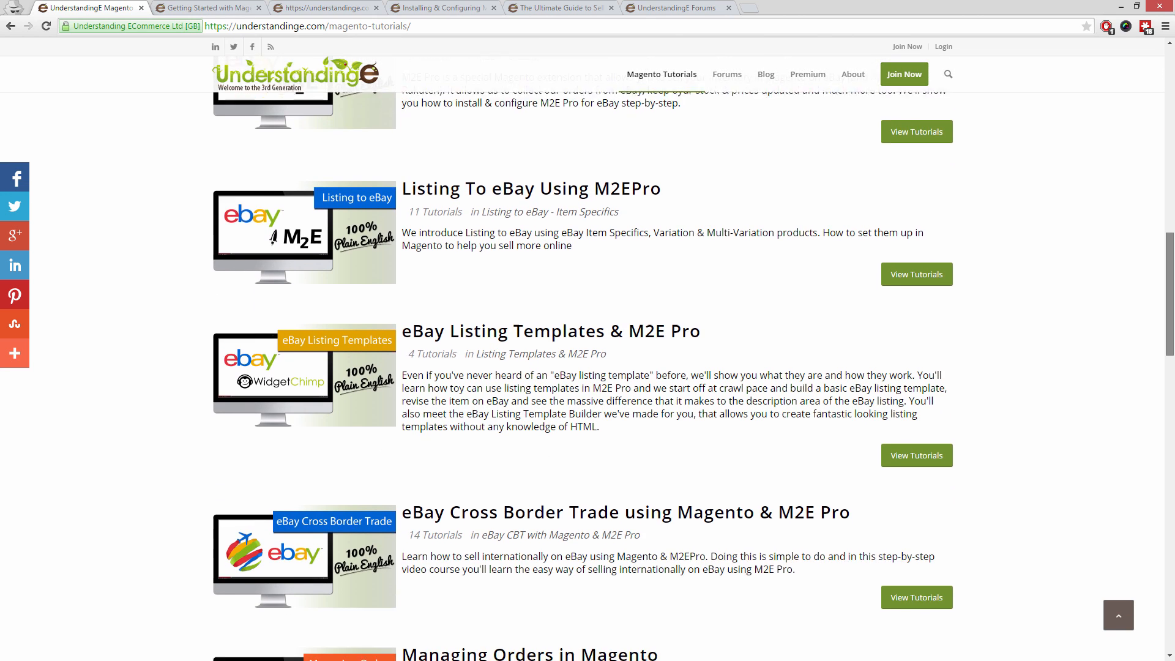
{"action": "left_click", "coordinate": [208, 8]}
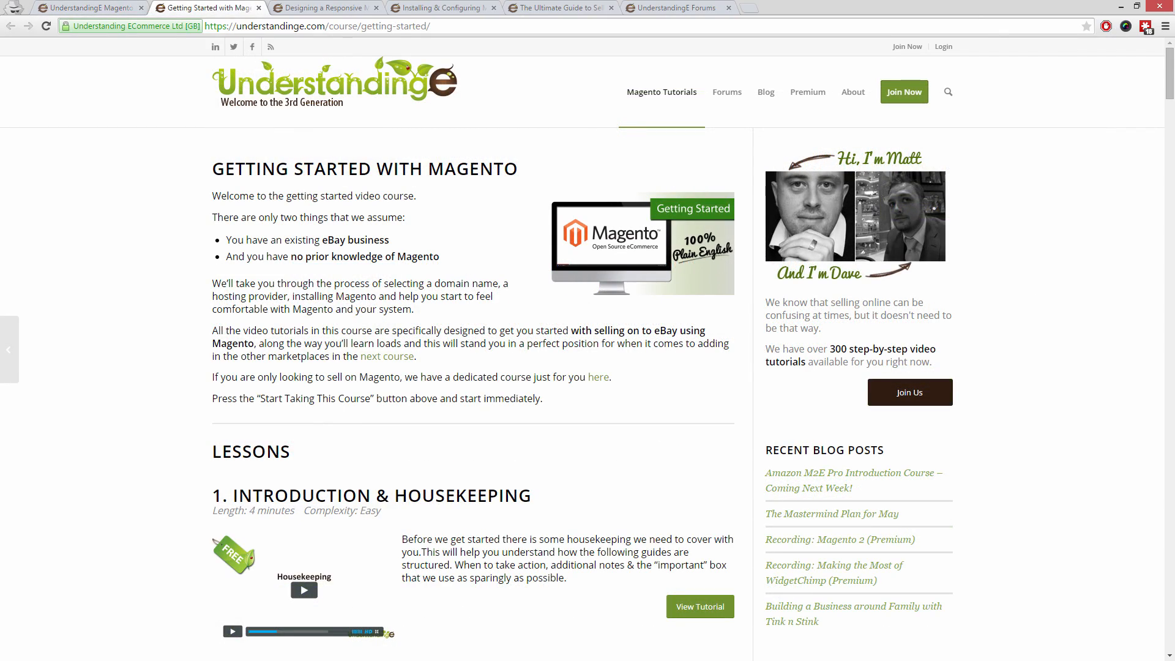
Browse the Responsive Design, M2E Pro and Amazon course pages, ending on the forums
{"action": "left_click", "coordinate": [326, 8]}
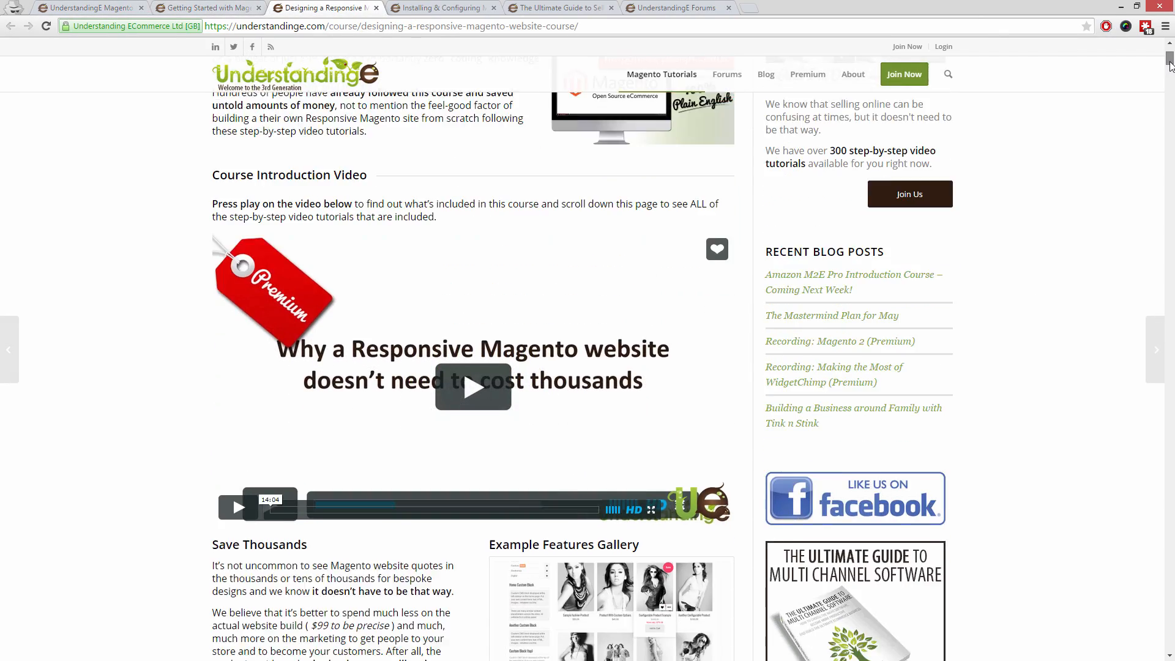
{"action": "scroll", "scroll_direction": "down", "scroll_amount": 3}
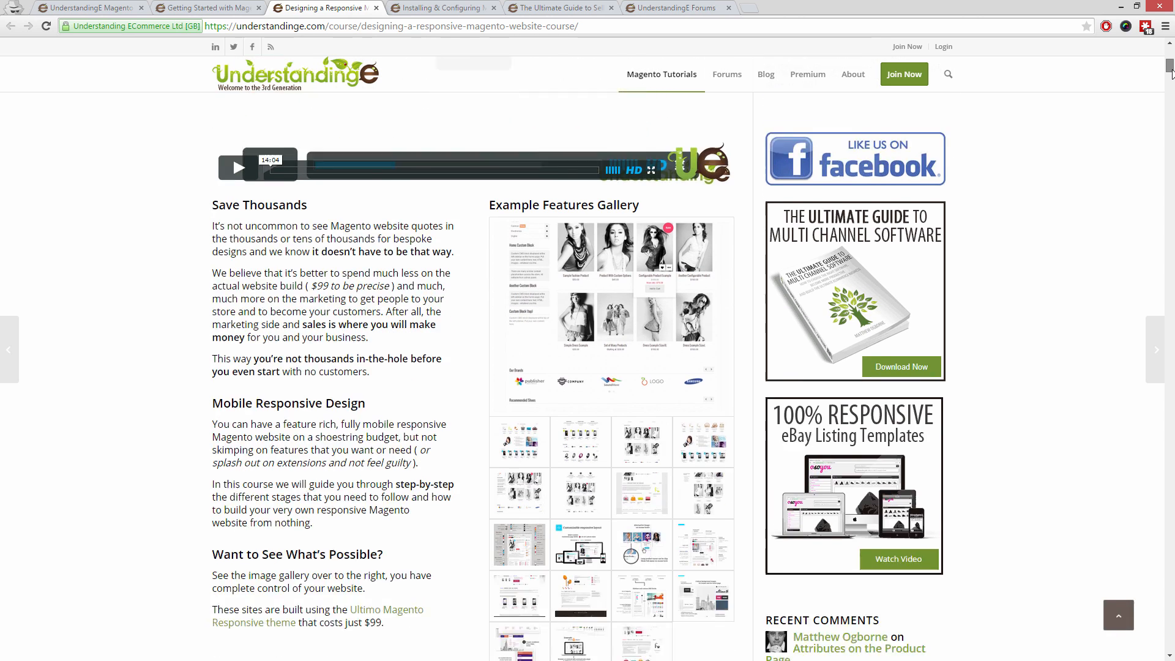
{"action": "scroll", "scroll_direction": "down", "scroll_amount": 3}
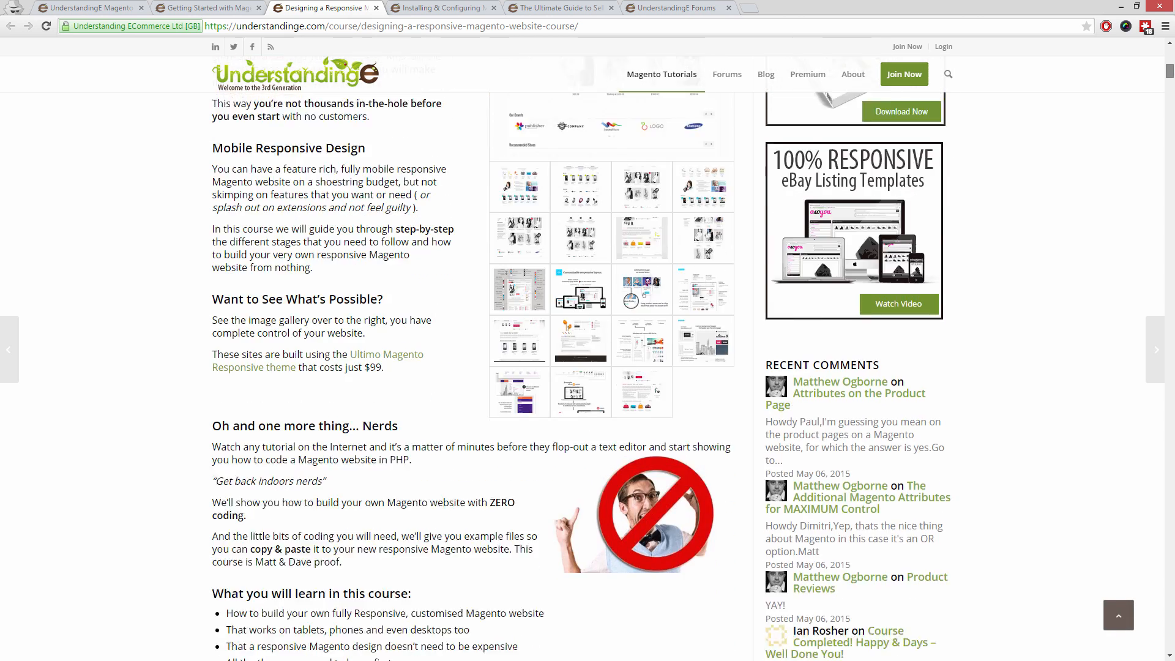
{"action": "scroll", "scroll_direction": "down", "scroll_amount": 3}
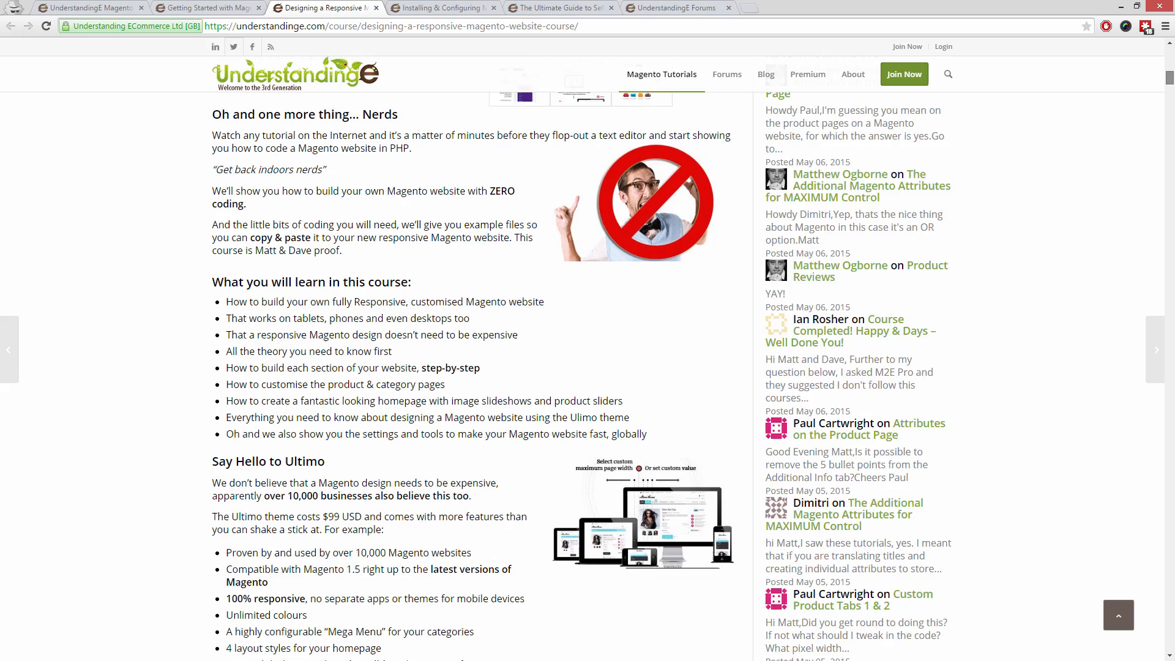
{"action": "left_click", "coordinate": [449, 9]}
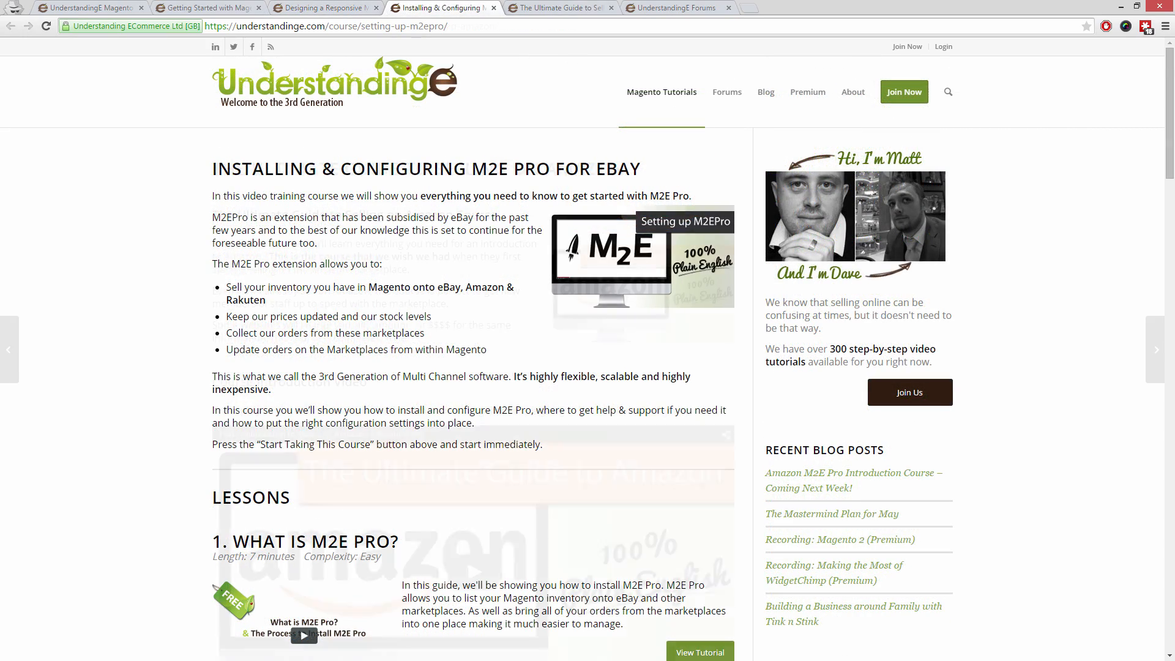
{"action": "left_click", "coordinate": [570, 8]}
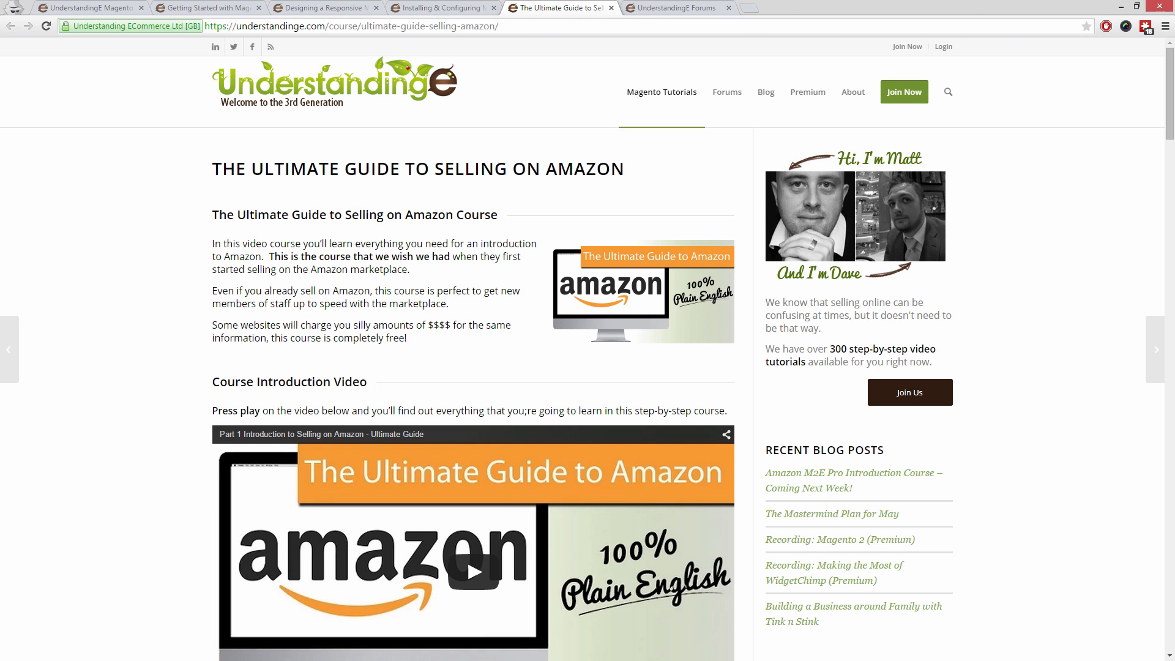
{"action": "left_click", "coordinate": [727, 91]}
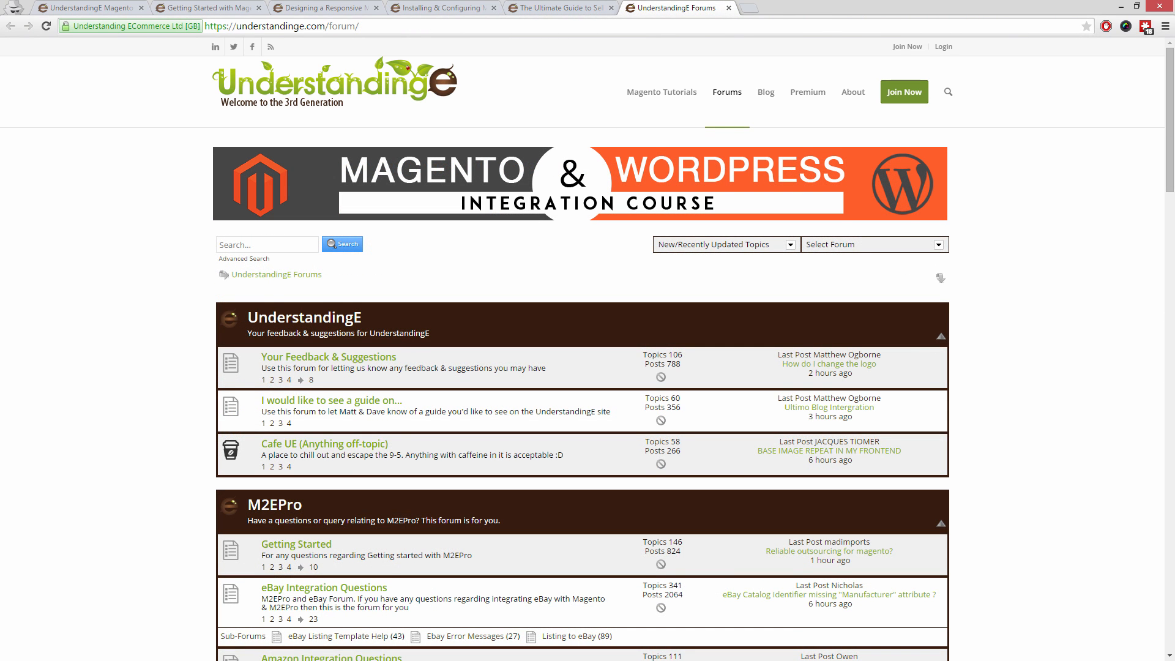